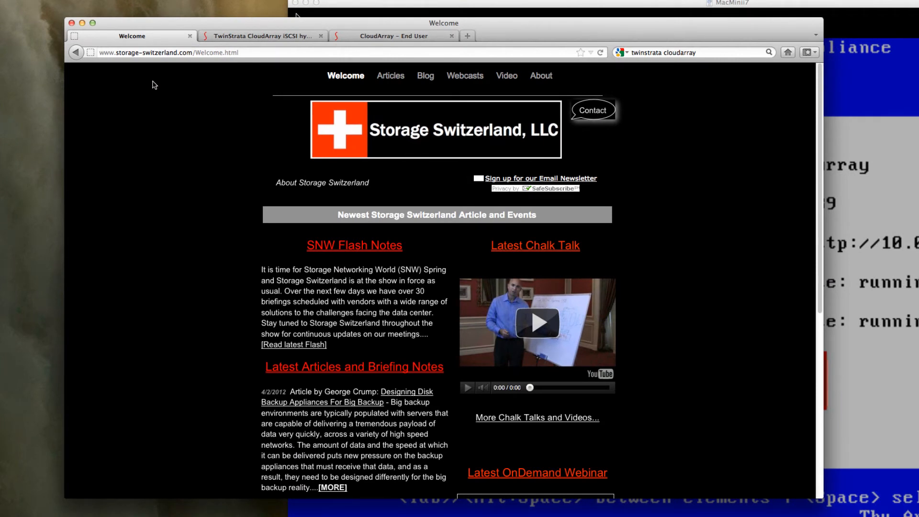
{"action": "mouse_move", "coordinate": [253, 36]}
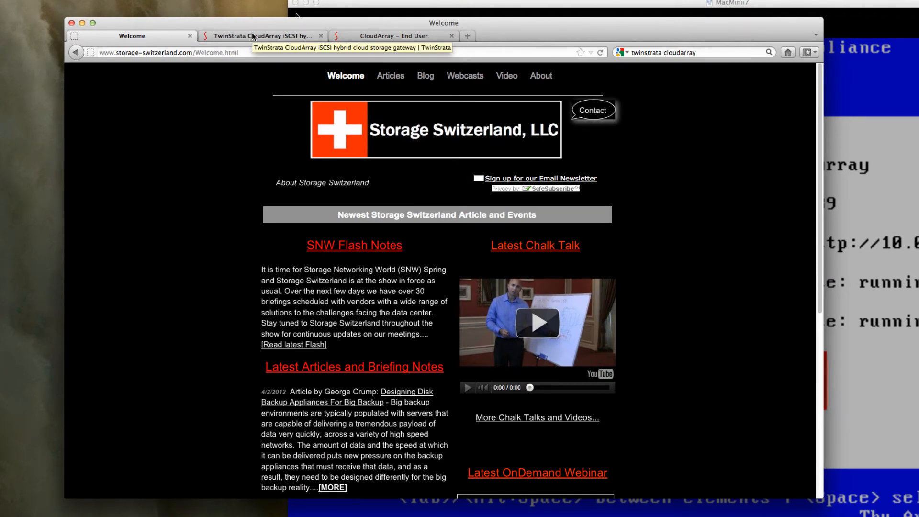
Switch Firefox to the TwinStrata CloudArray cloud storage gateway homepage tab.
{"action": "left_click", "coordinate": [255, 36]}
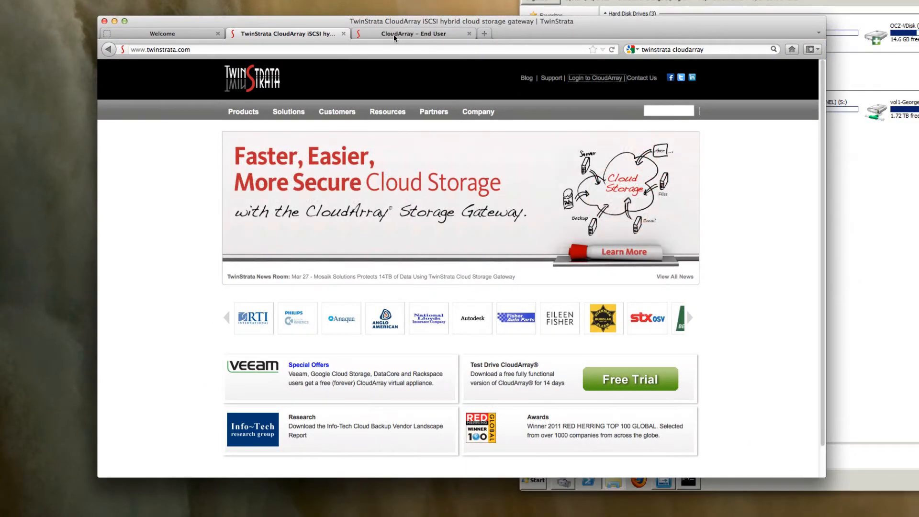
Switch to the CloudArray End User portal tab showing the 75 GB license dashboard.
{"action": "left_click", "coordinate": [413, 33]}
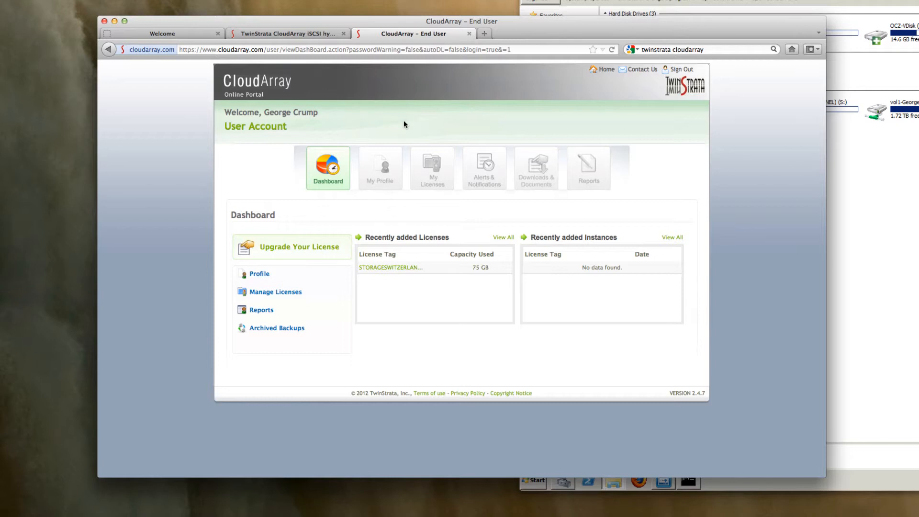
{"action": "mouse_move", "coordinate": [403, 289]}
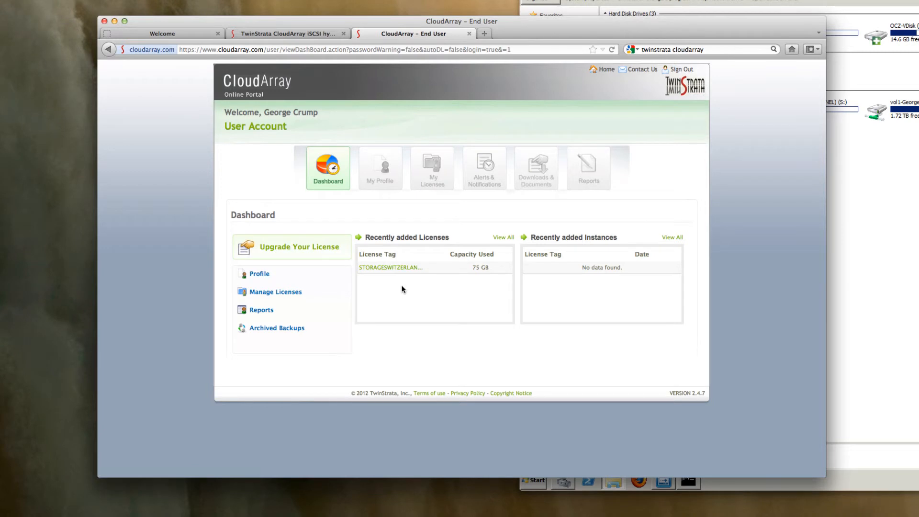
{"action": "mouse_move", "coordinate": [450, 291]}
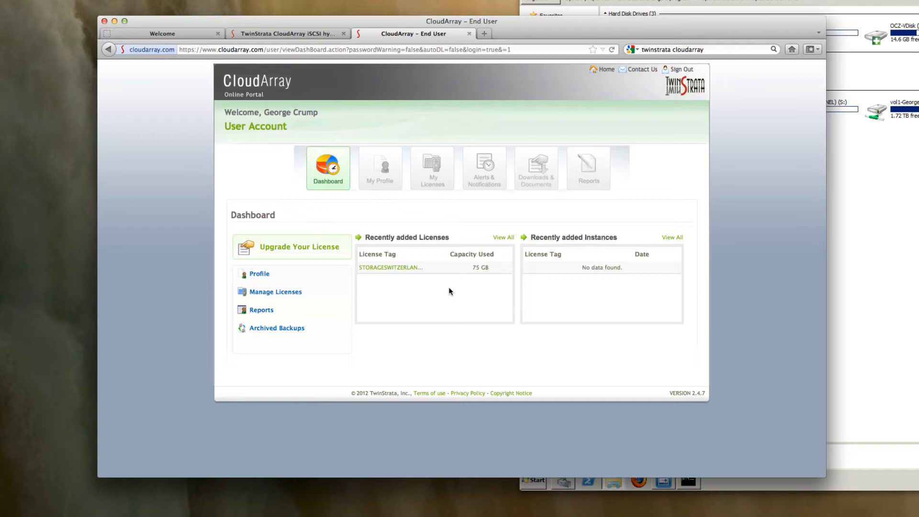
{"action": "mouse_move", "coordinate": [420, 276]}
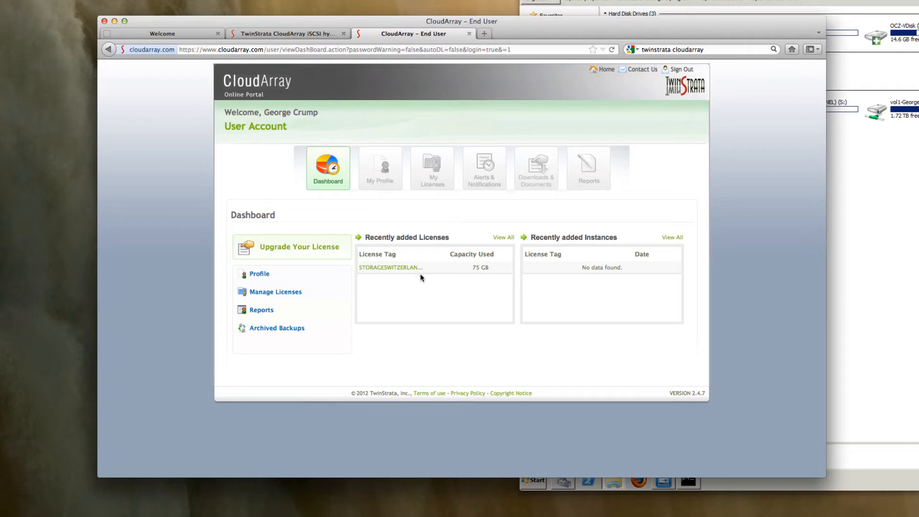
{"action": "mouse_move", "coordinate": [511, 70]}
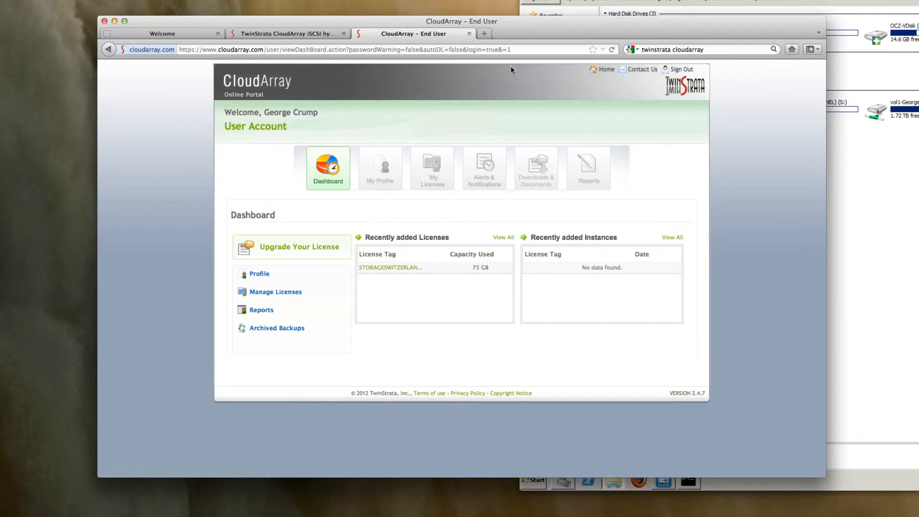
{"action": "mouse_move", "coordinate": [484, 34]}
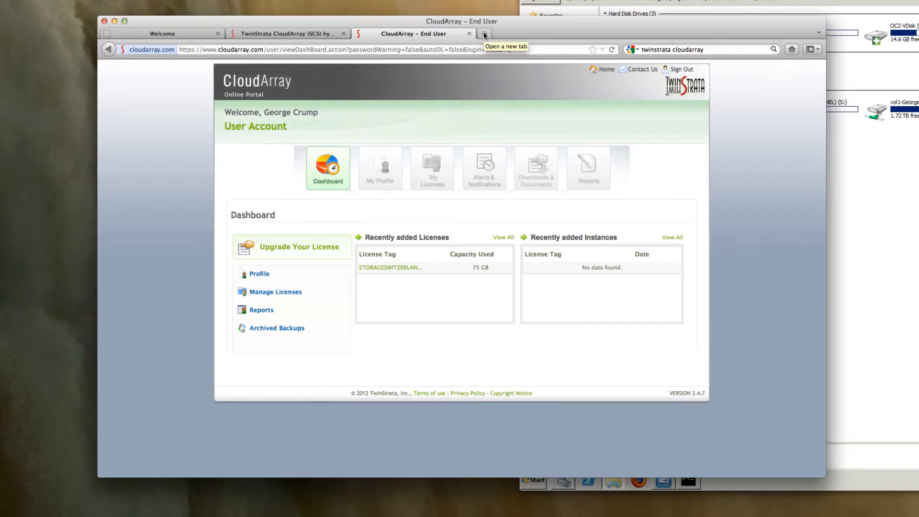
Open a new tab and browse to the appliance at 10.0.1.53.
{"action": "left_click", "coordinate": [485, 34]}
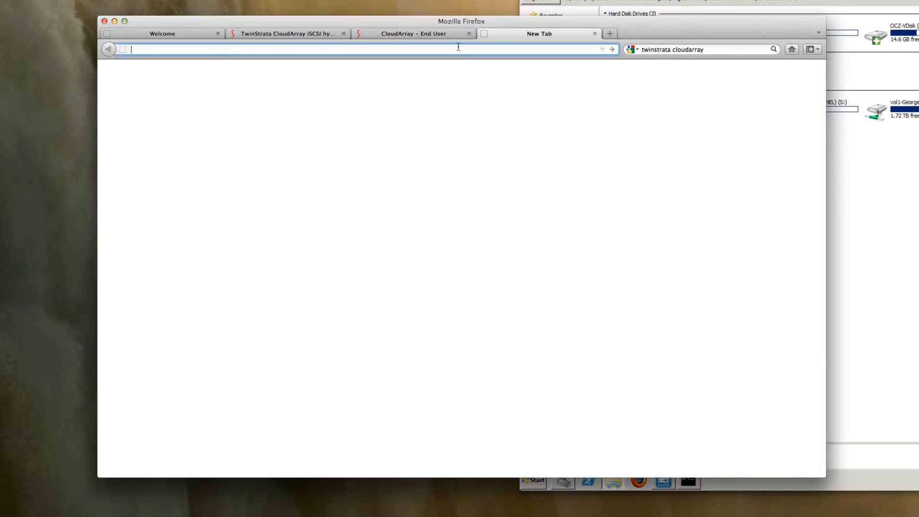
{"action": "type", "text": "10.0.1.53"}
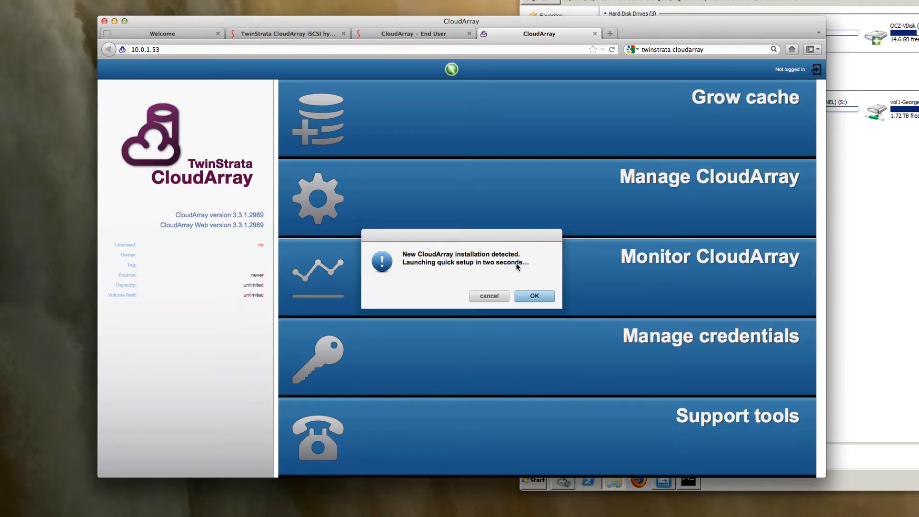
Accept launching quick setup and continue past the Lightning Install welcome page.
{"action": "left_click", "coordinate": [534, 296]}
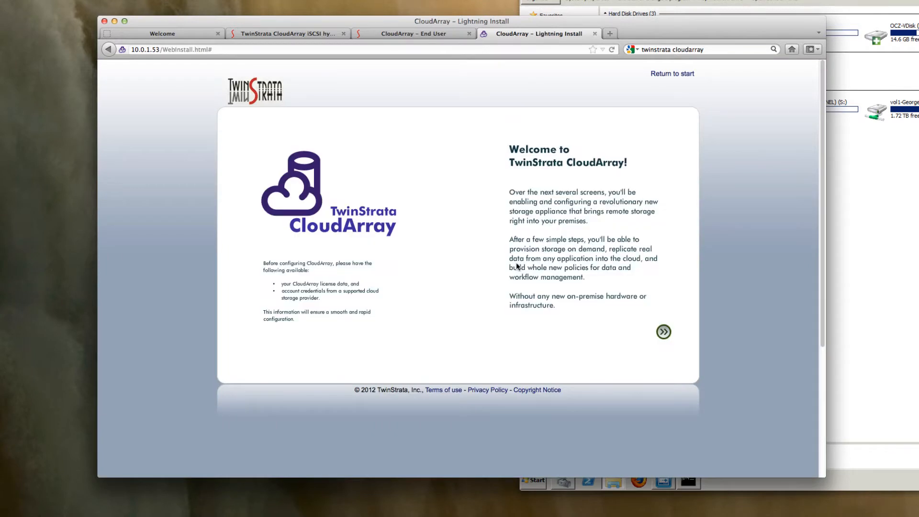
{"action": "mouse_move", "coordinate": [458, 250]}
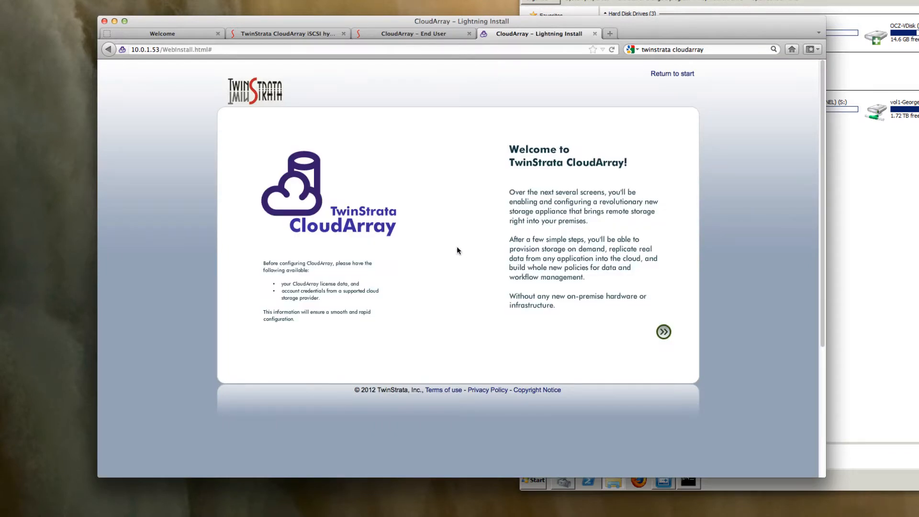
{"action": "mouse_move", "coordinate": [509, 249]}
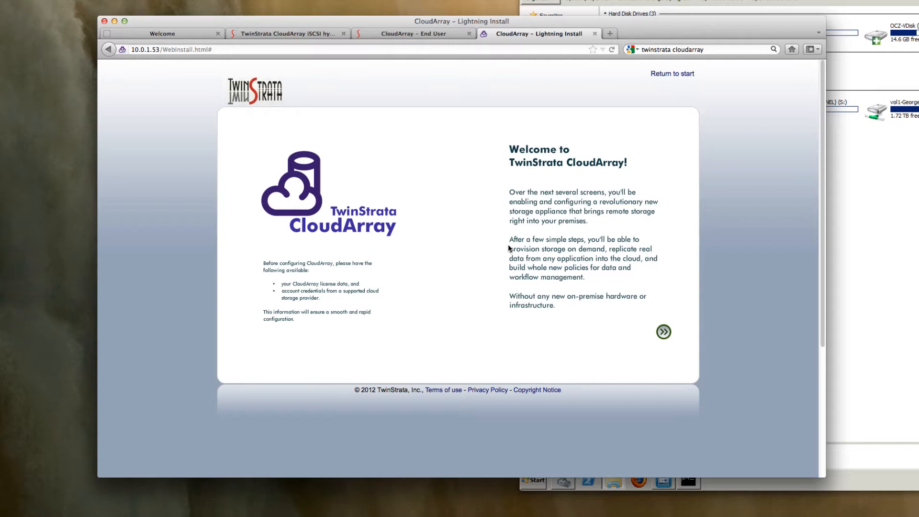
{"action": "mouse_move", "coordinate": [565, 287]}
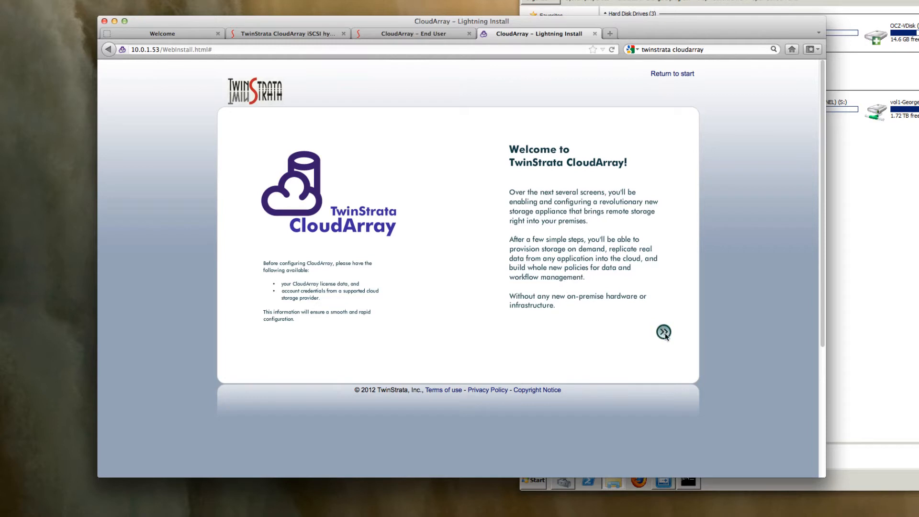
{"action": "left_click", "coordinate": [663, 332]}
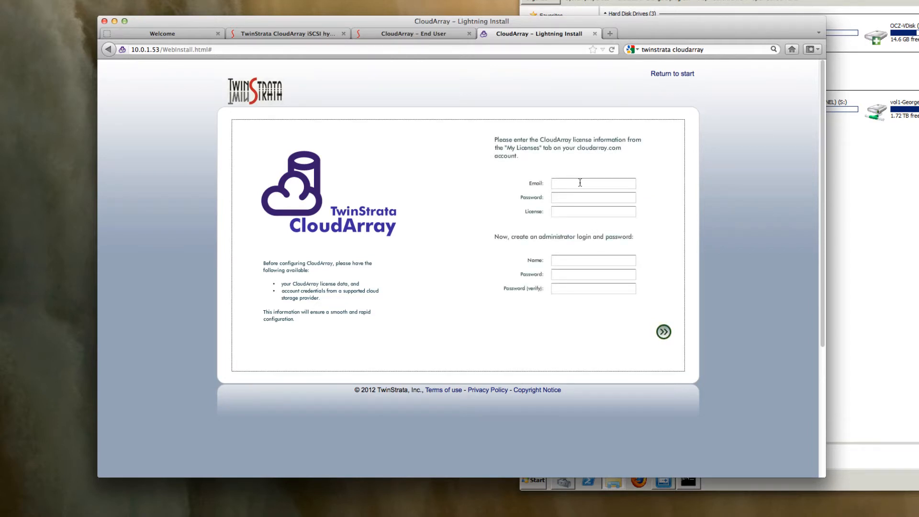
Enter the license email, password and tag, plus administrator 'admin' with password.
{"action": "left_click", "coordinate": [593, 184]}
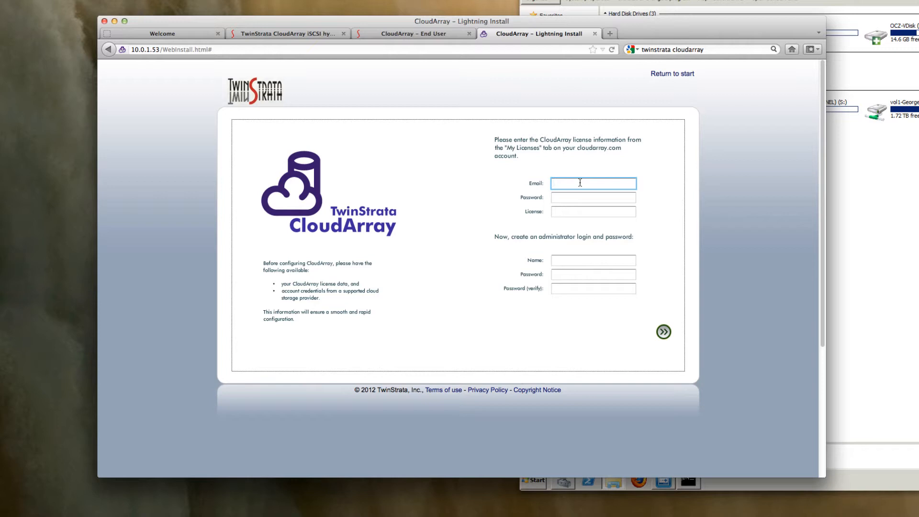
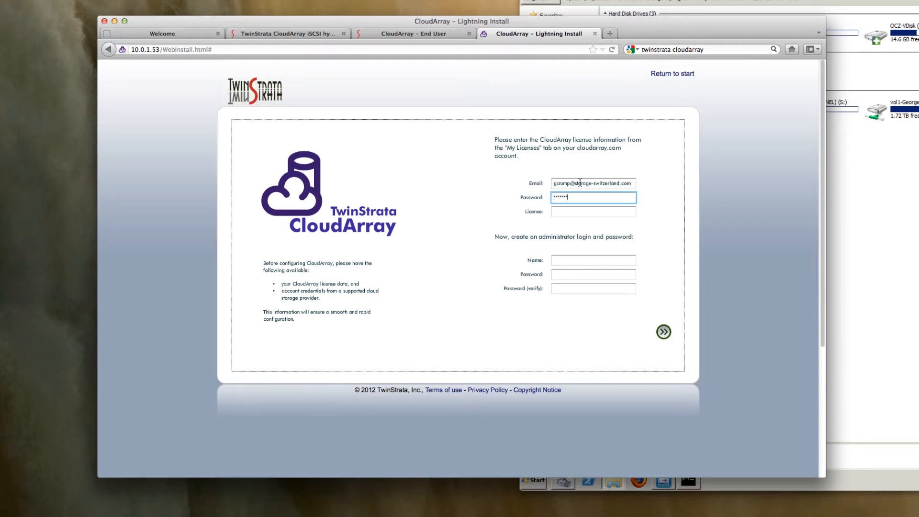
{"action": "key", "text": "Backspace"}
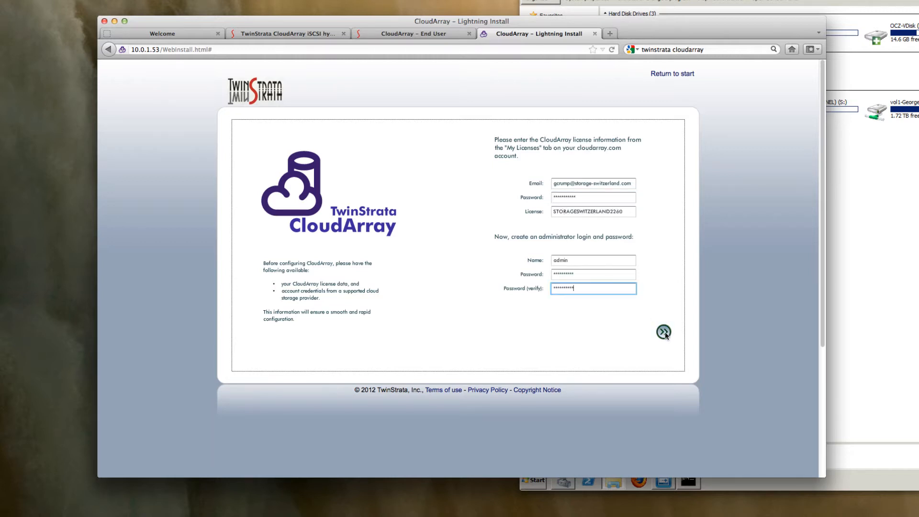
Submit license and administrator details to reach the provider step with compression and encryption enabled.
{"action": "left_click", "coordinate": [663, 332]}
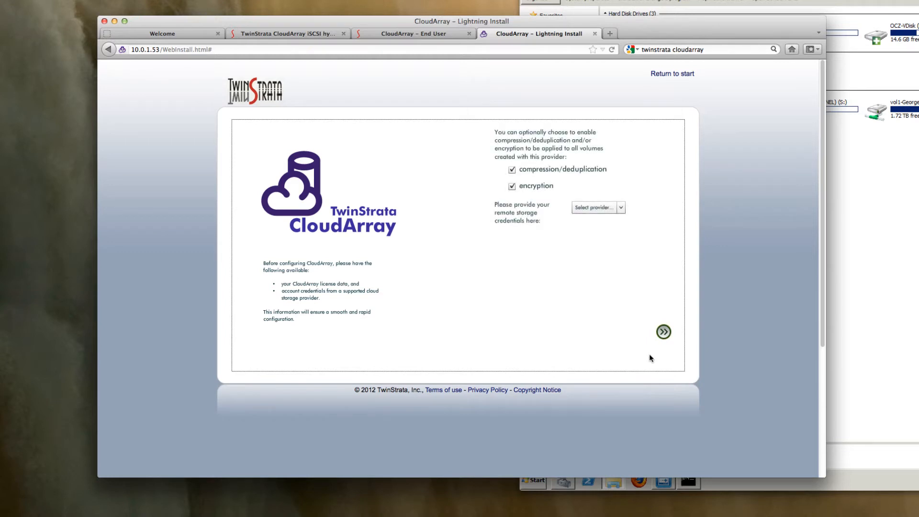
{"action": "mouse_move", "coordinate": [595, 187]}
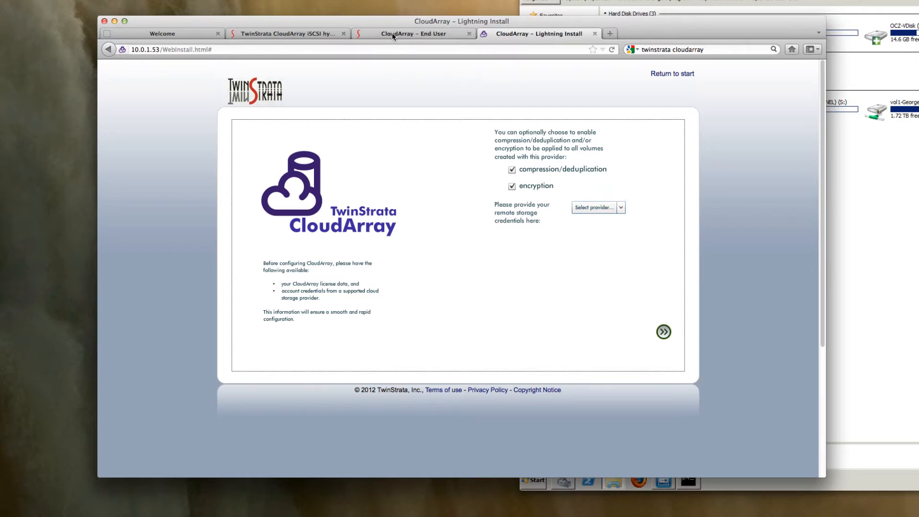
Reveal the trial license's S3 storage credentials in the portal, copy the key, and return to setup.
{"action": "left_click", "coordinate": [408, 33]}
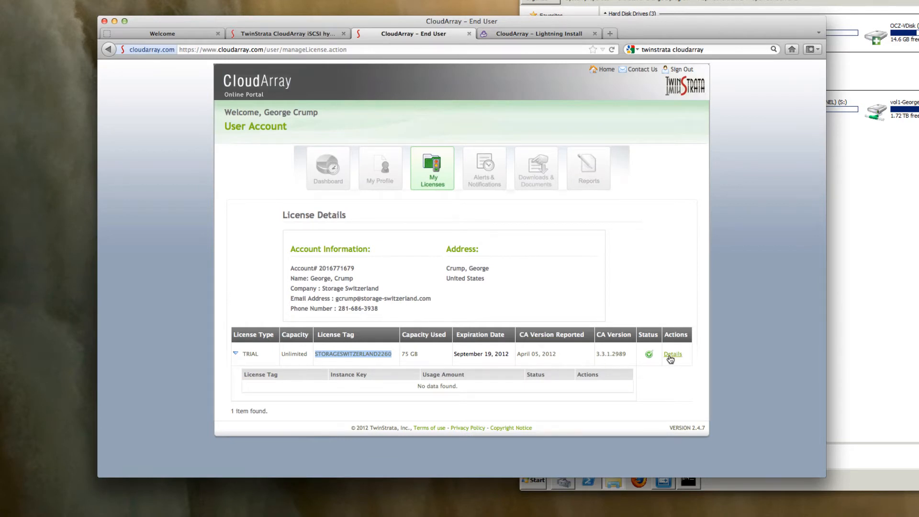
{"action": "left_click", "coordinate": [674, 354]}
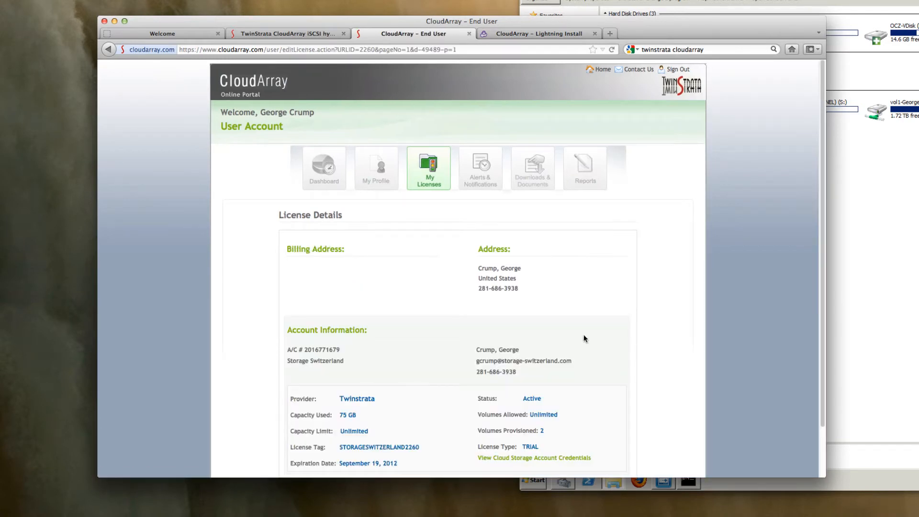
{"action": "scroll", "scroll_direction": "down", "scroll_amount": 3}
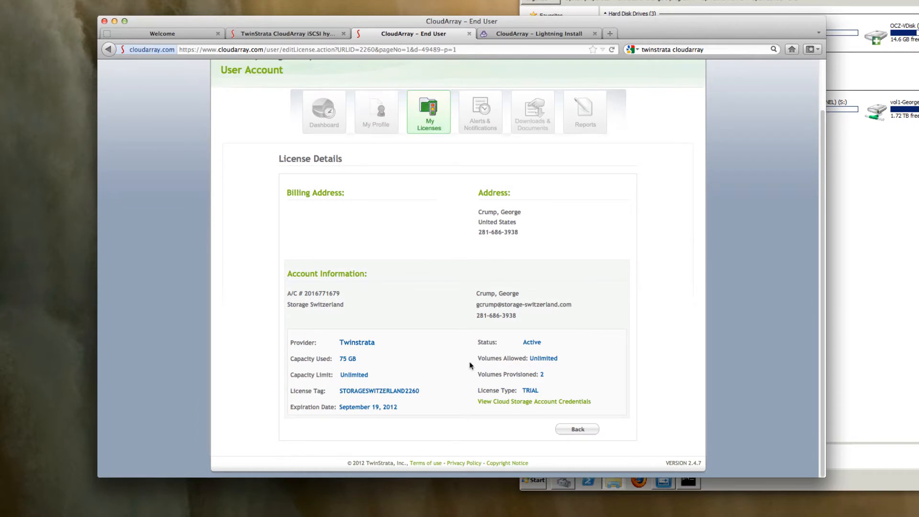
{"action": "mouse_move", "coordinate": [477, 375]}
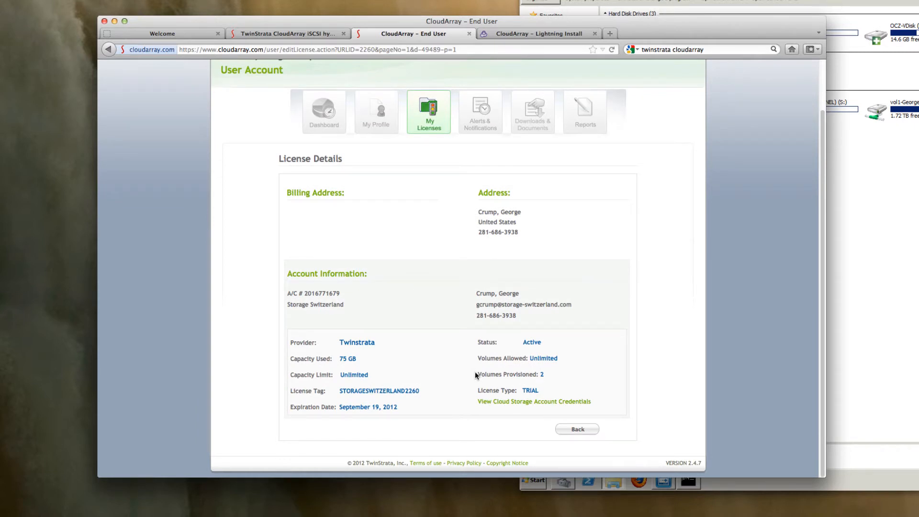
{"action": "left_click", "coordinate": [534, 402]}
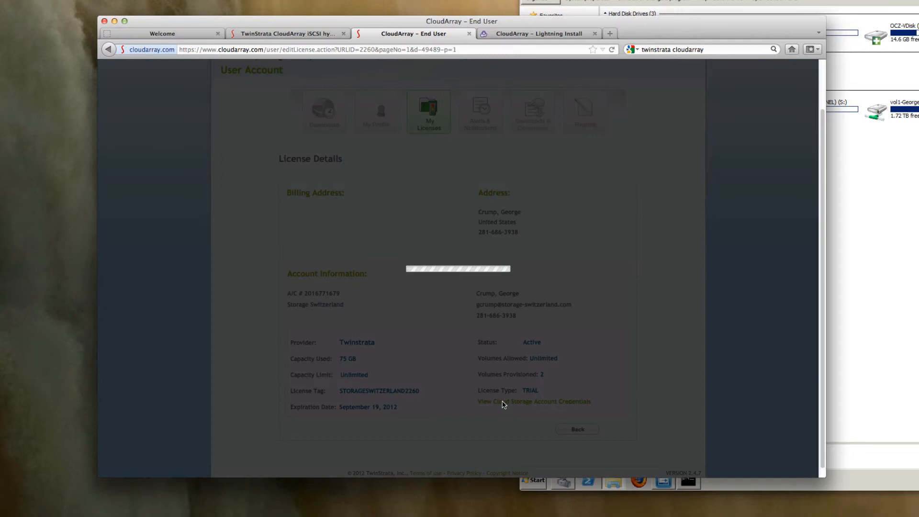
{"action": "left_click", "coordinate": [534, 402]}
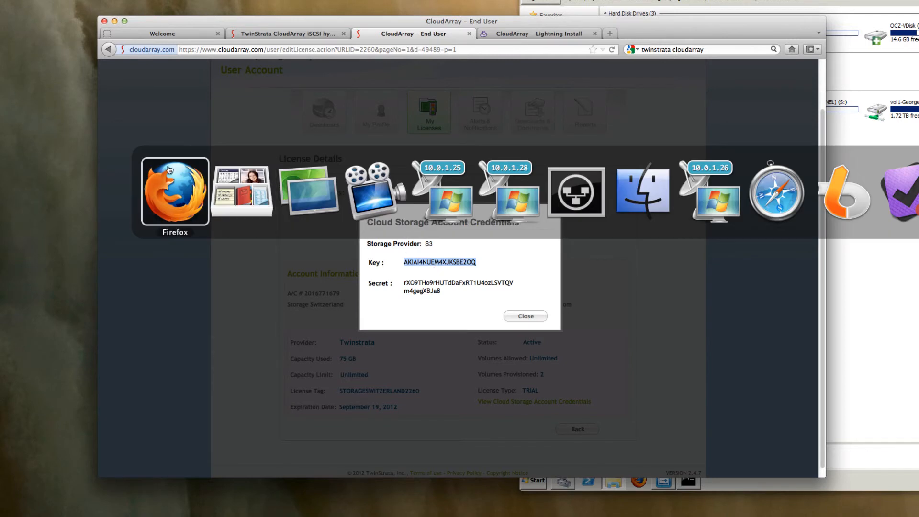
{"action": "left_click", "coordinate": [541, 34]}
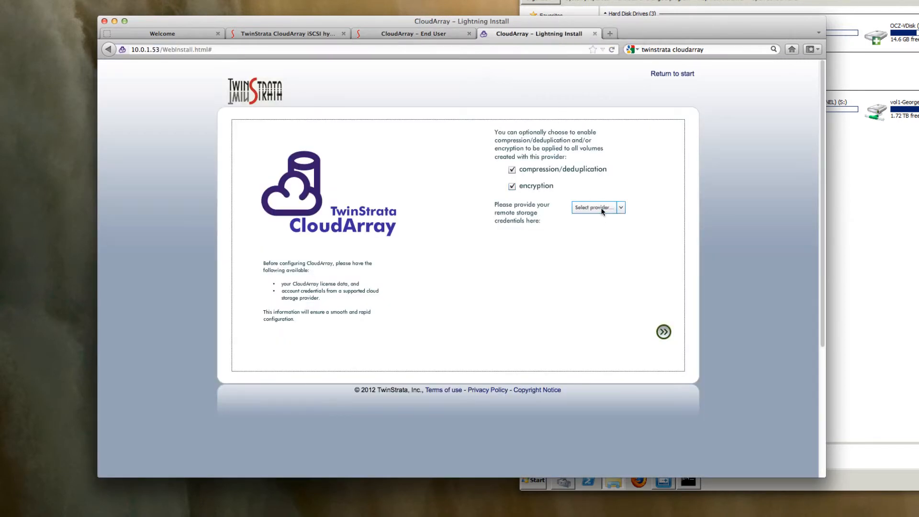
{"action": "left_click", "coordinate": [599, 208]}
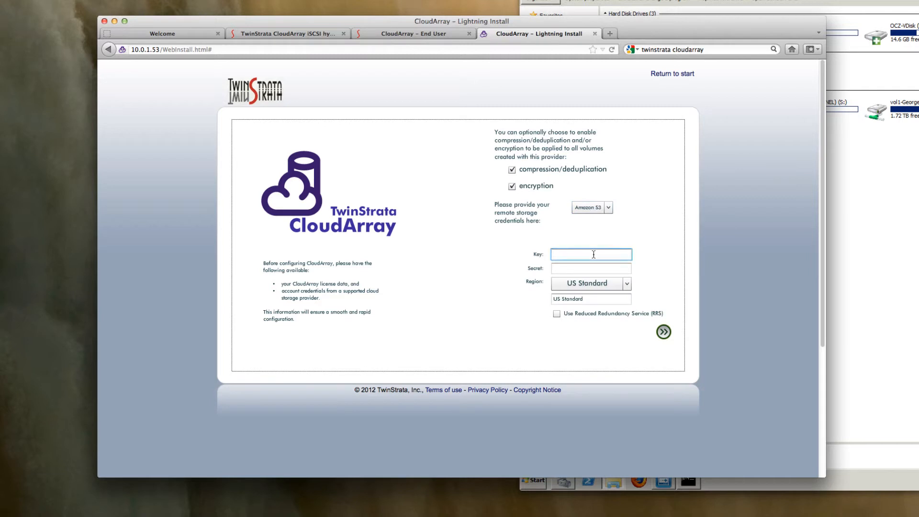
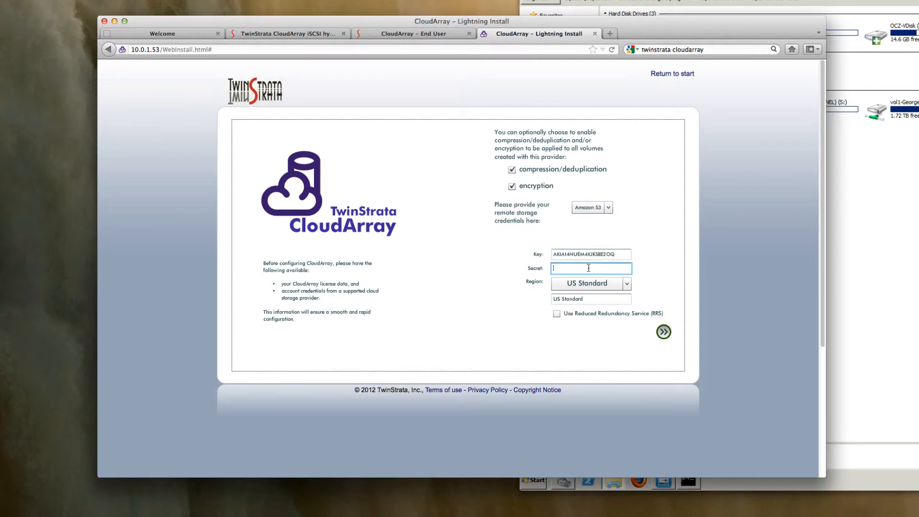
{"action": "left_click", "coordinate": [419, 33]}
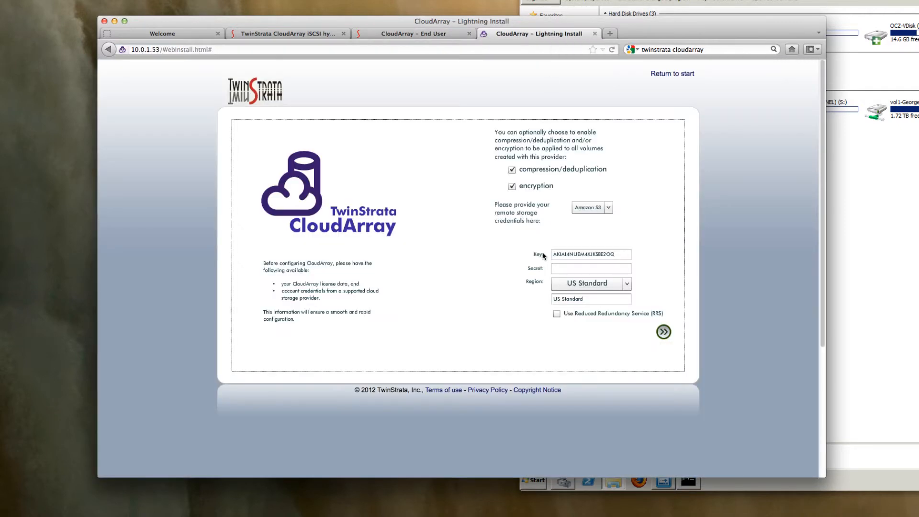
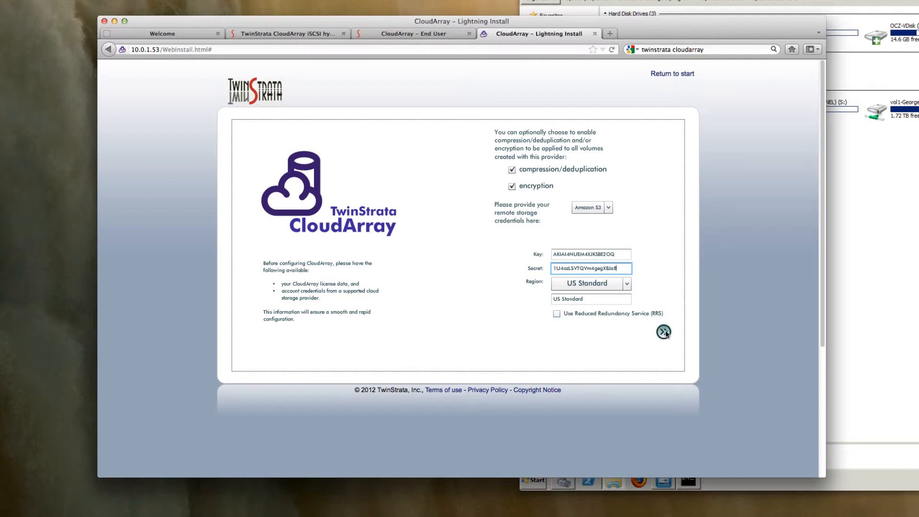
{"action": "left_click", "coordinate": [664, 332]}
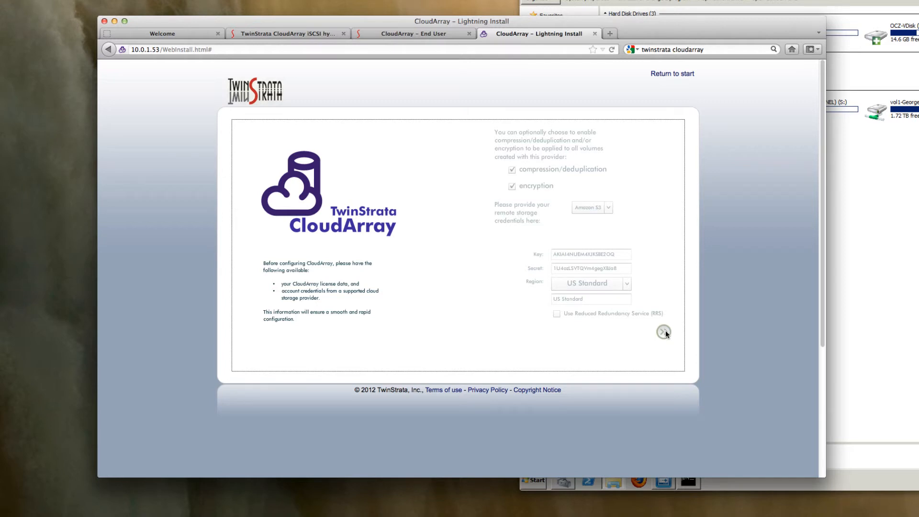
{"action": "left_click", "coordinate": [663, 331]}
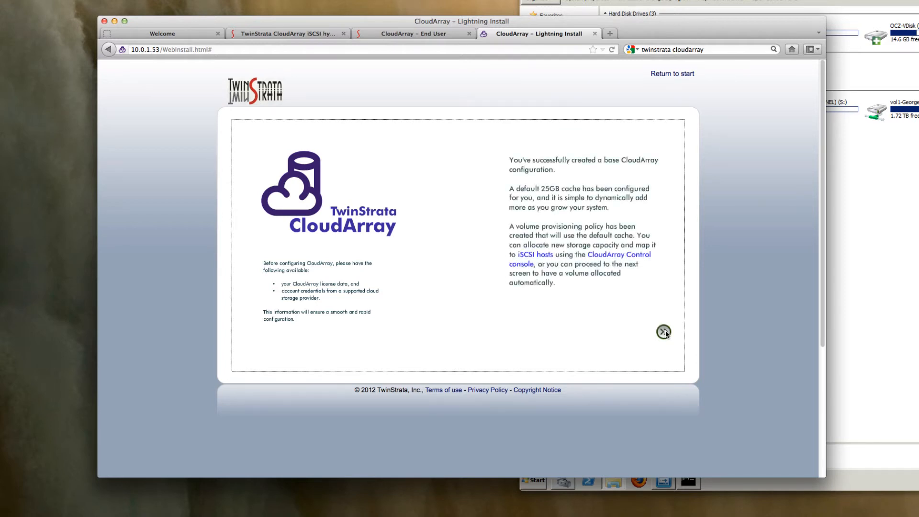
{"action": "mouse_move", "coordinate": [509, 227]}
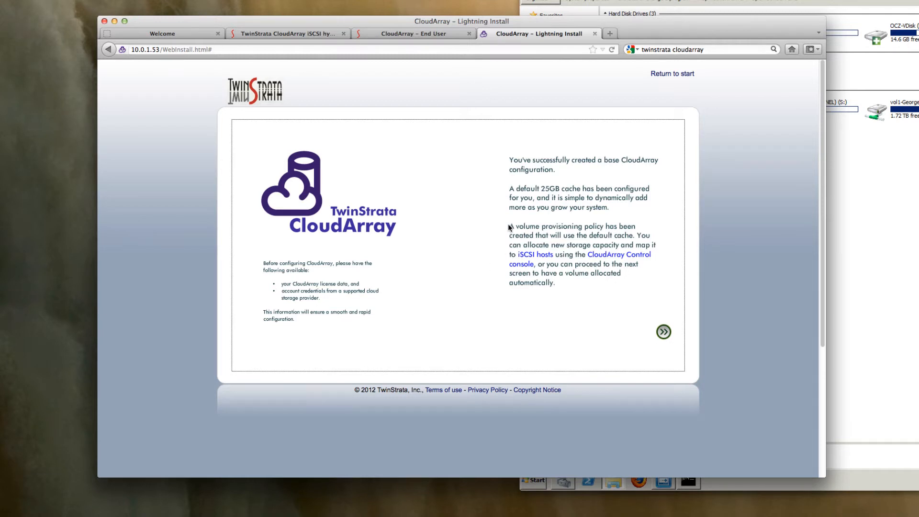
{"action": "mouse_move", "coordinate": [656, 329]}
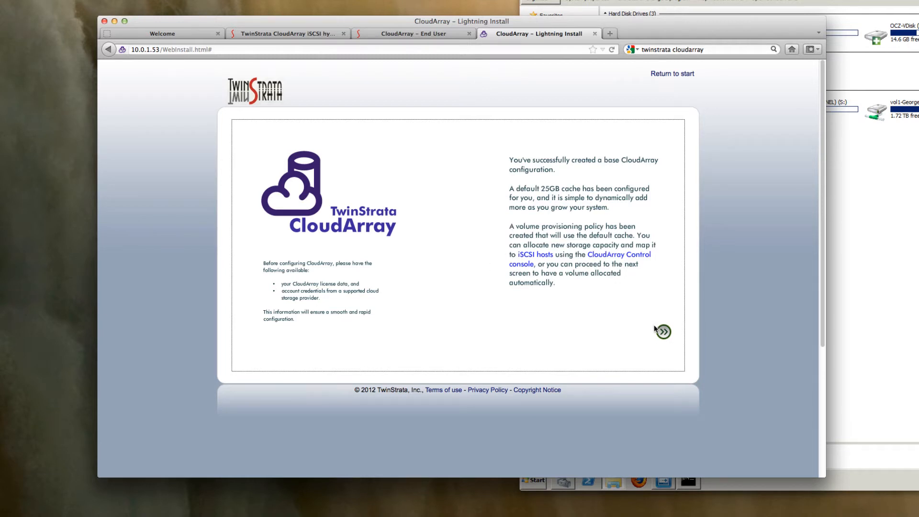
Provision a 25 GB volume with auto-mapping to the first iSCSI host.
{"action": "left_click", "coordinate": [663, 332]}
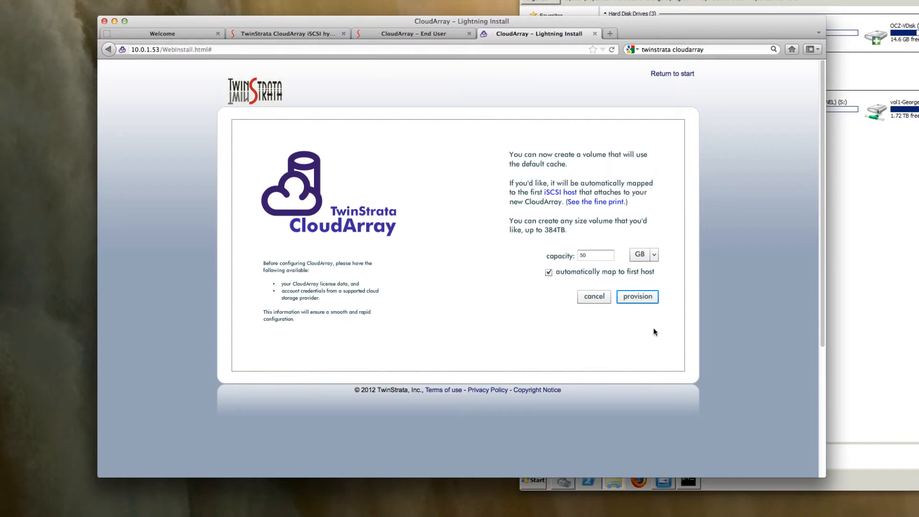
{"action": "mouse_move", "coordinate": [477, 250]}
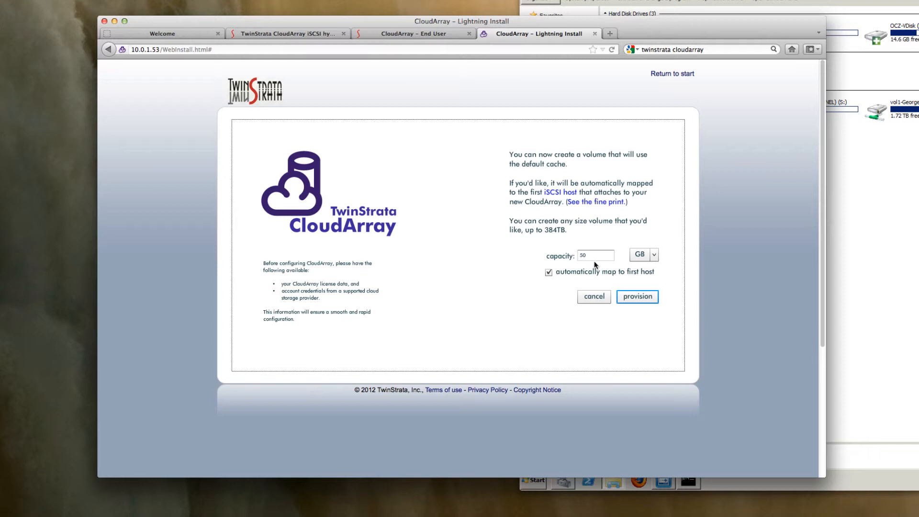
{"action": "left_click", "coordinate": [596, 255]}
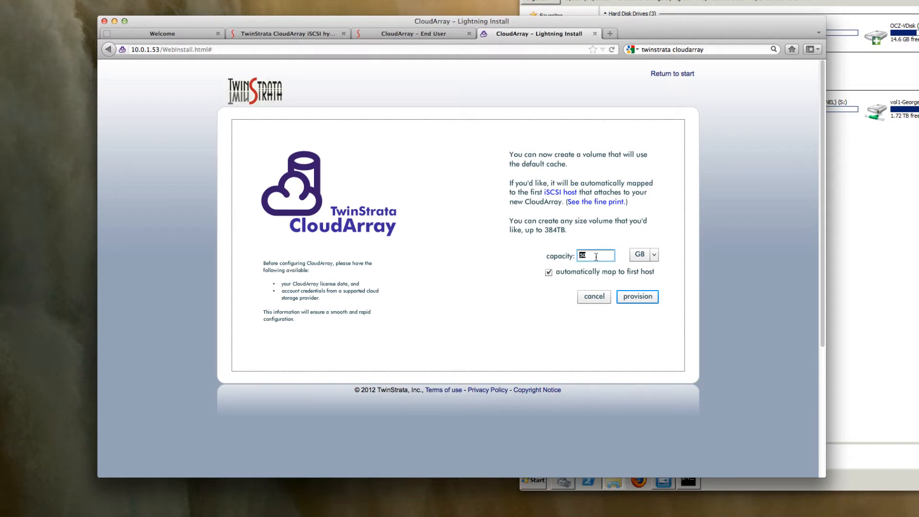
{"action": "type", "text": "25"}
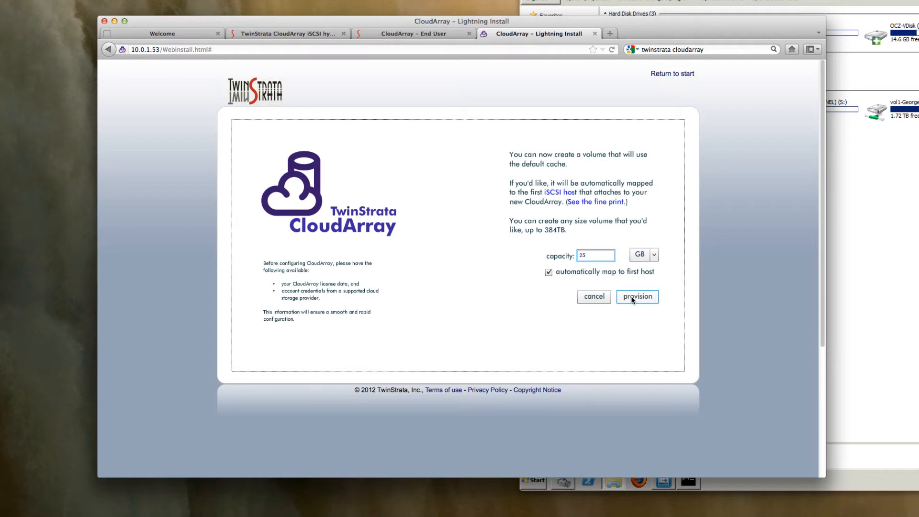
{"action": "left_click", "coordinate": [638, 297]}
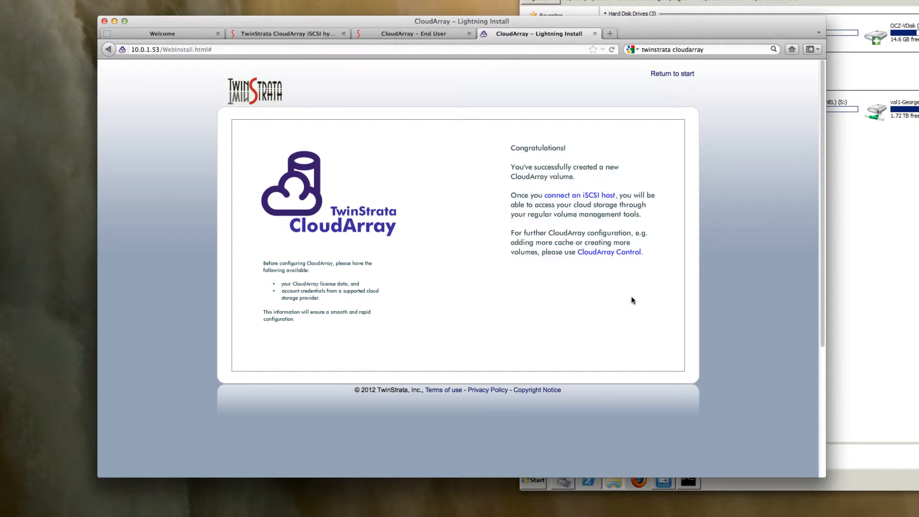
Open CloudArray Control and log in as the admin user.
{"action": "left_click", "coordinate": [609, 252]}
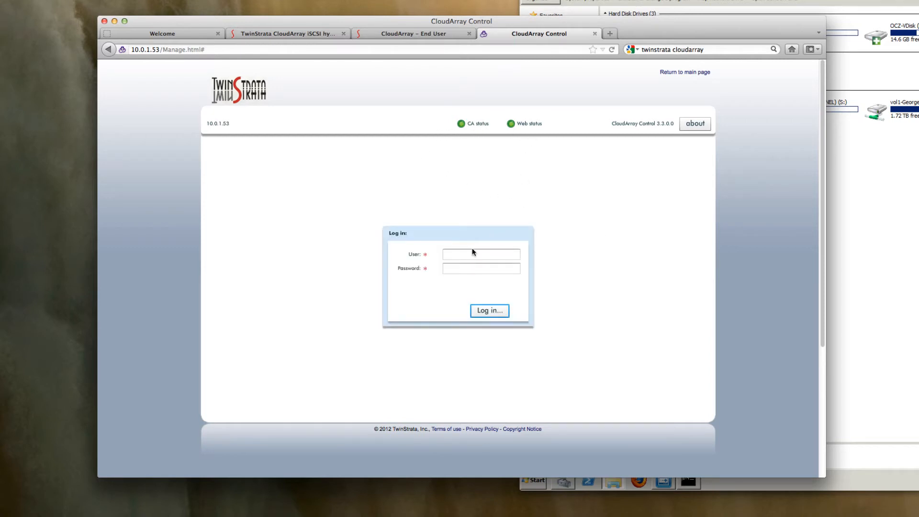
{"action": "type", "text": "admin"}
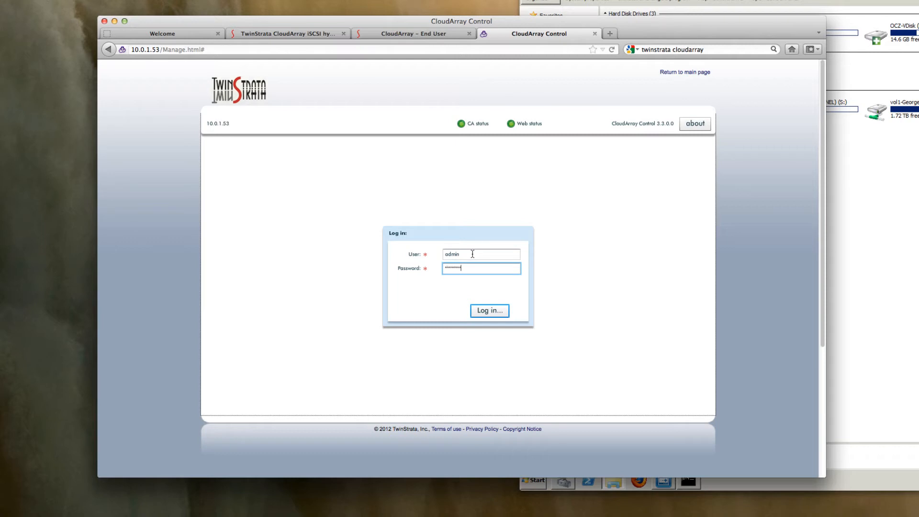
{"action": "left_click", "coordinate": [489, 310]}
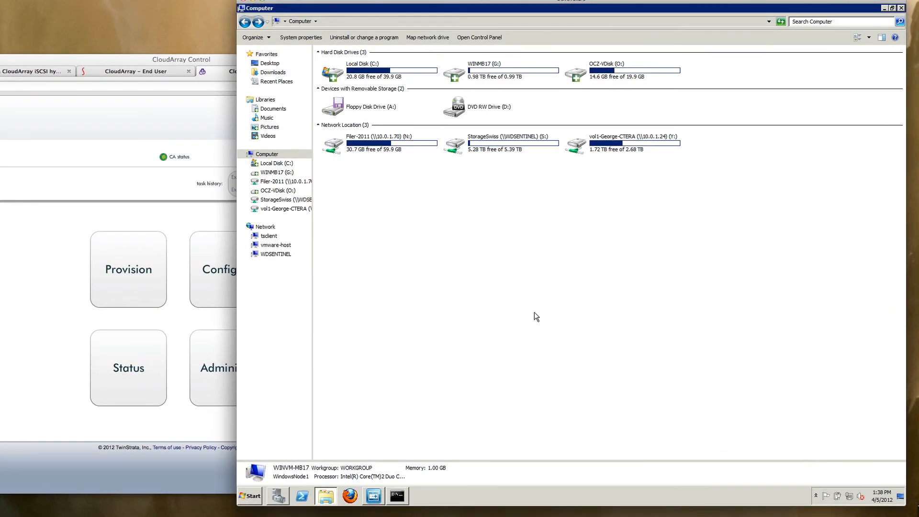
{"action": "mouse_move", "coordinate": [411, 225]}
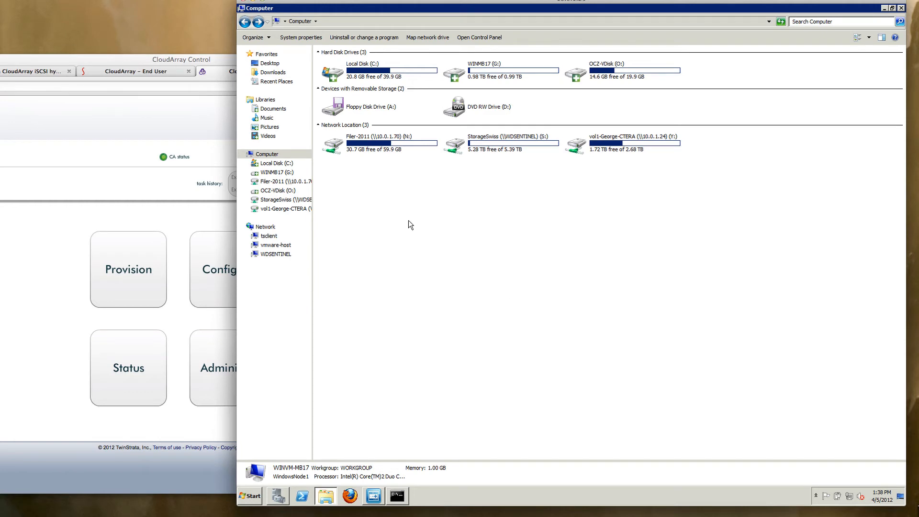
{"action": "mouse_move", "coordinate": [320, 144]}
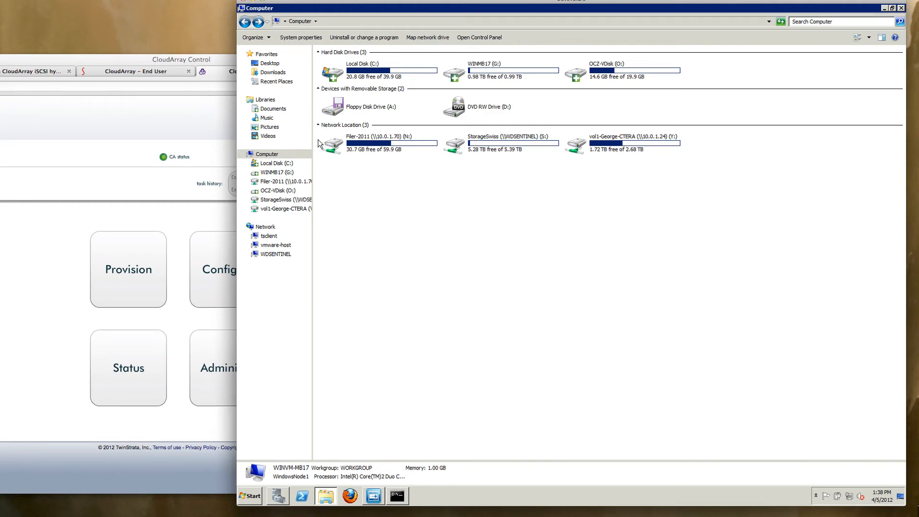
Search Control Panel for 'iscsi' and launch the iSCSI Initiator.
{"action": "left_click", "coordinate": [250, 496]}
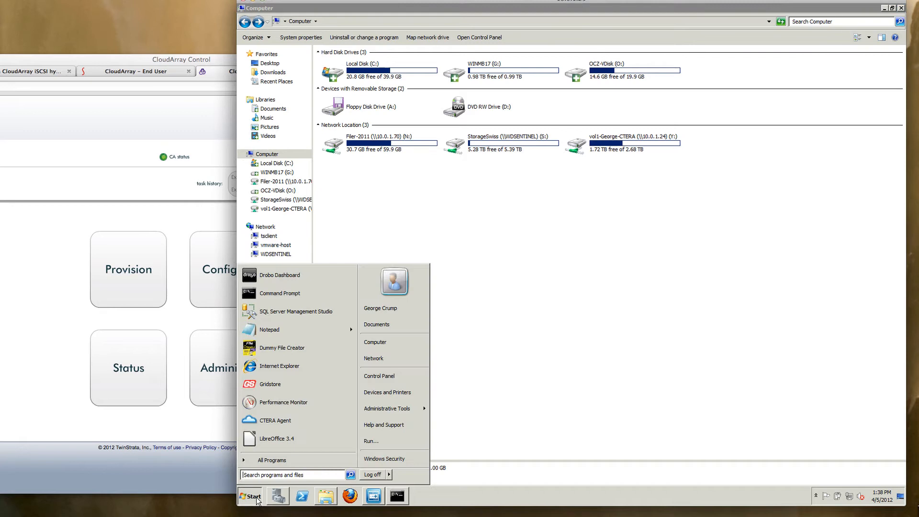
{"action": "mouse_move", "coordinate": [399, 390]}
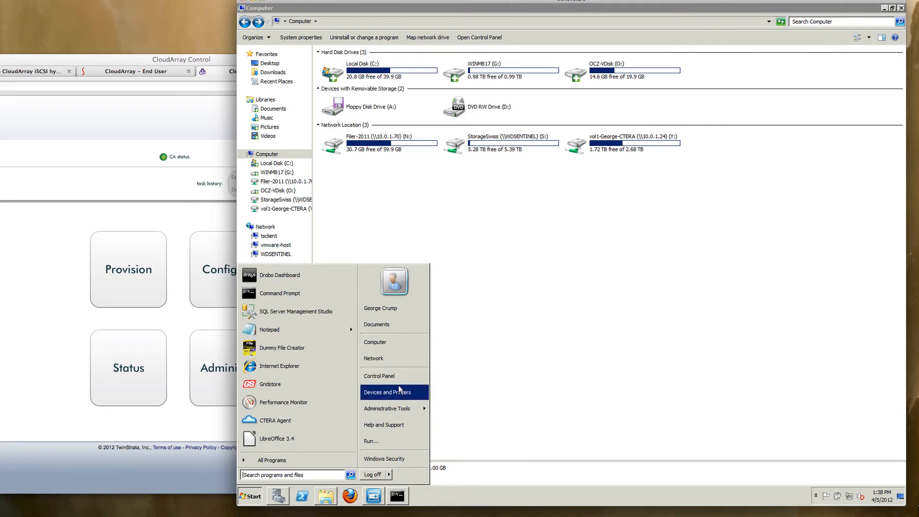
{"action": "left_click", "coordinate": [379, 376]}
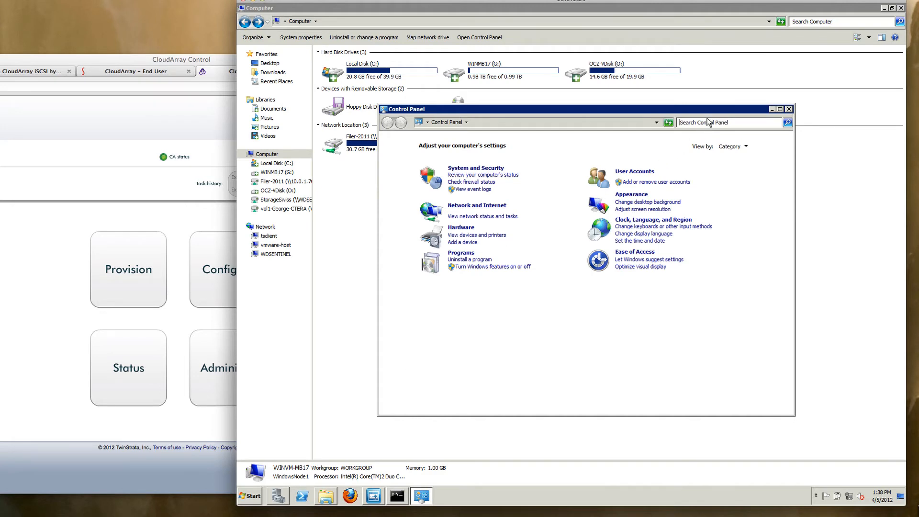
{"action": "left_click", "coordinate": [727, 122]}
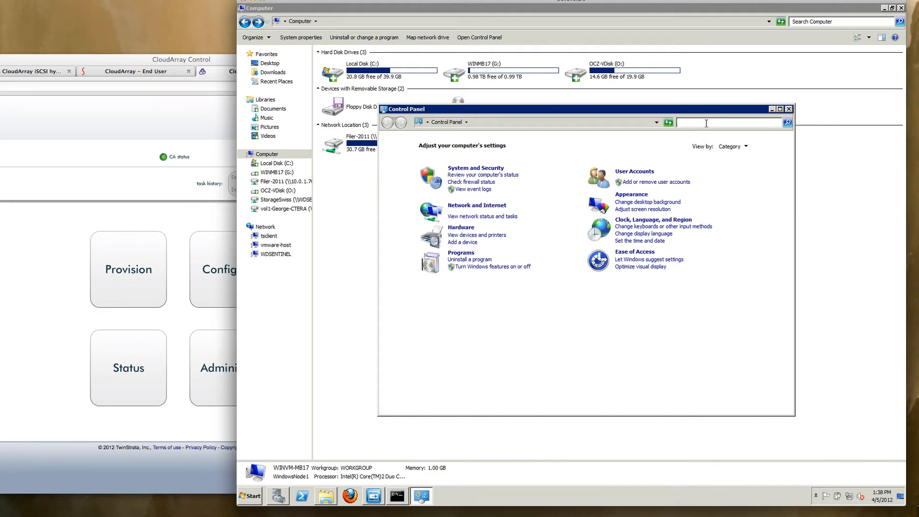
{"action": "type", "text": "is"}
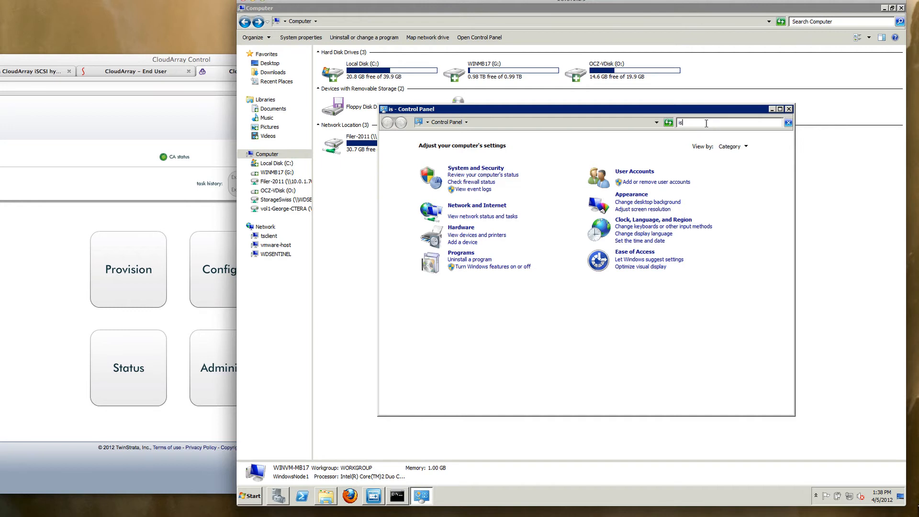
{"action": "type", "text": "iscsi"}
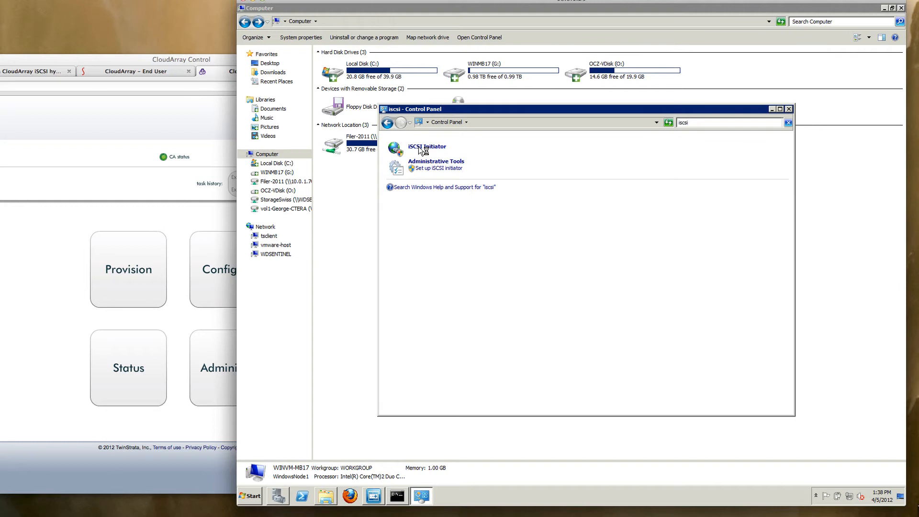
{"action": "left_click", "coordinate": [425, 147]}
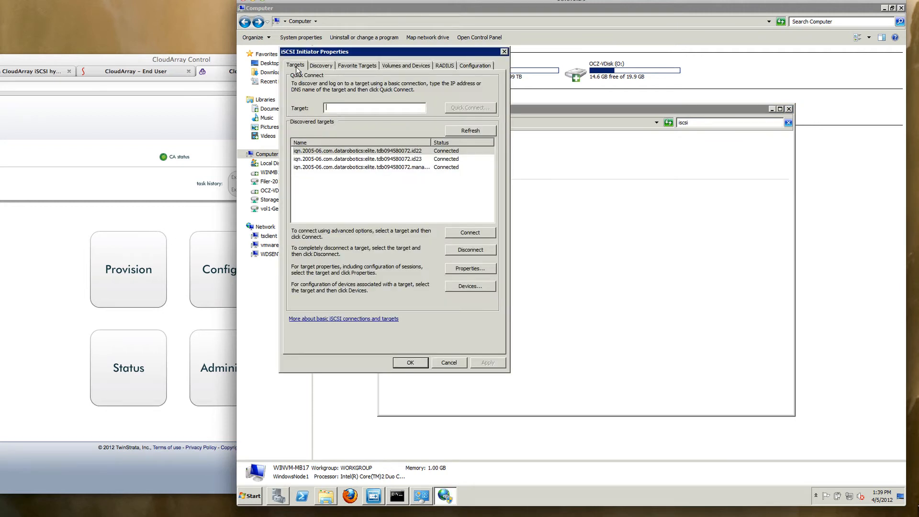
Add target portal 10.0.1.53 on port 3260, then view the discovered targets.
{"action": "left_click", "coordinate": [357, 65]}
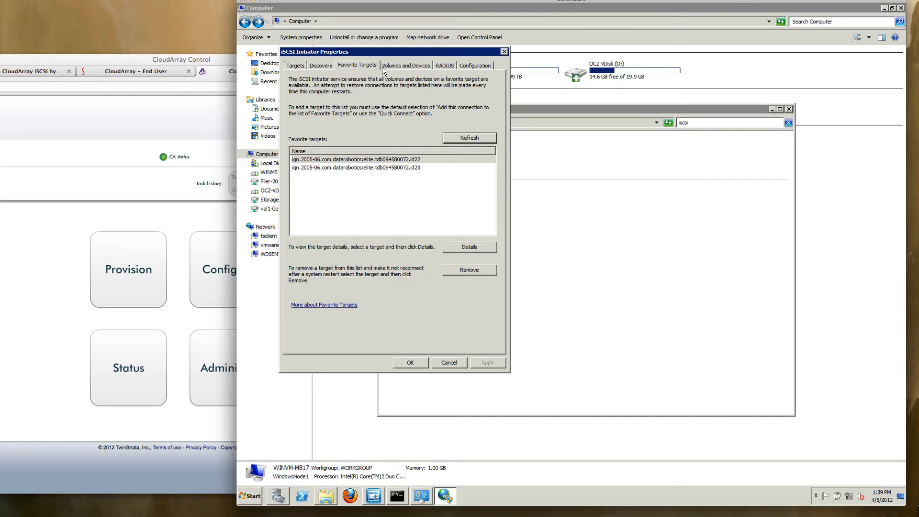
{"action": "left_click", "coordinate": [320, 65]}
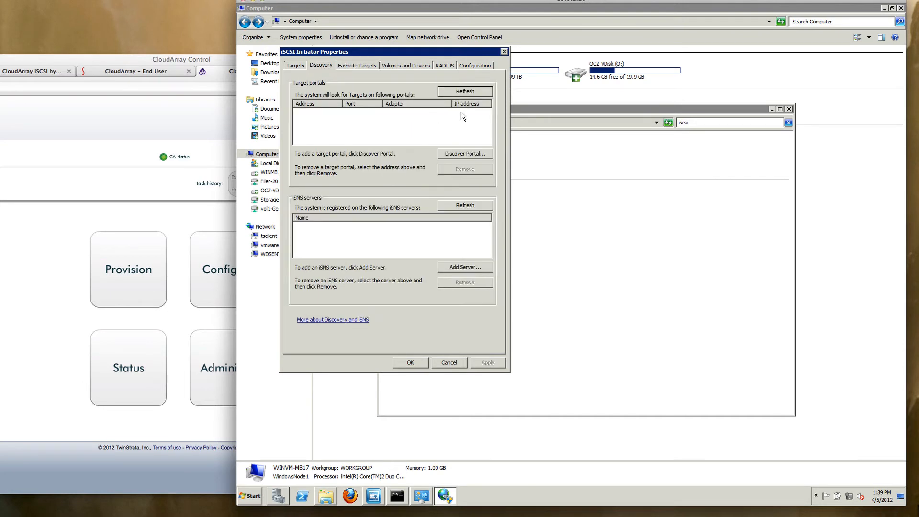
{"action": "left_click", "coordinate": [465, 154]}
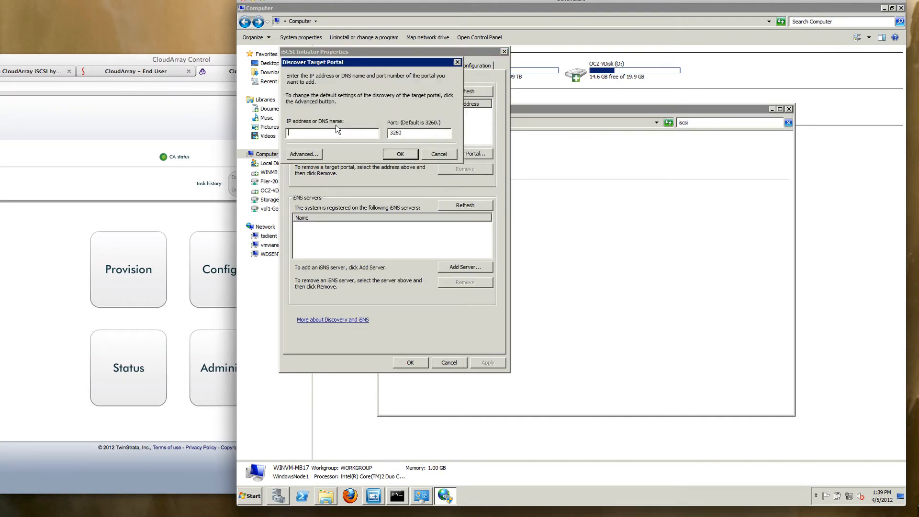
{"action": "type", "text": "1"}
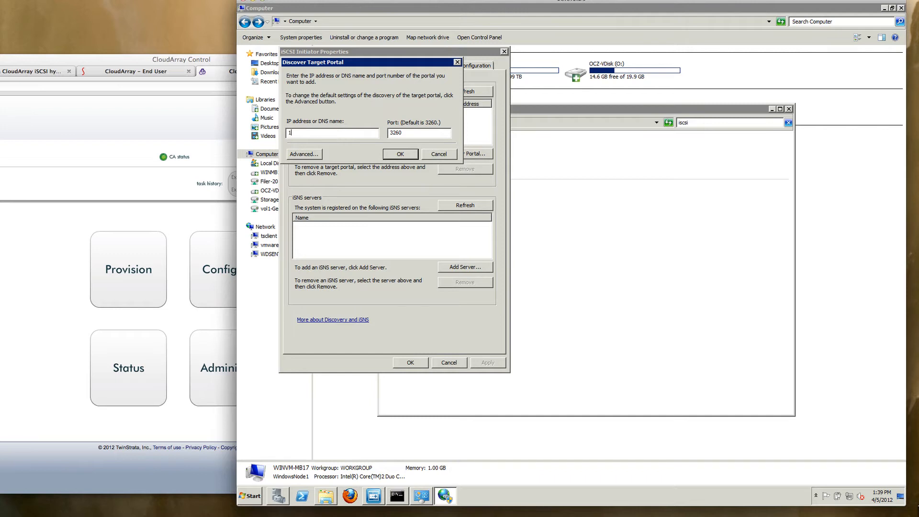
{"action": "type", "text": "0.0.1.53"}
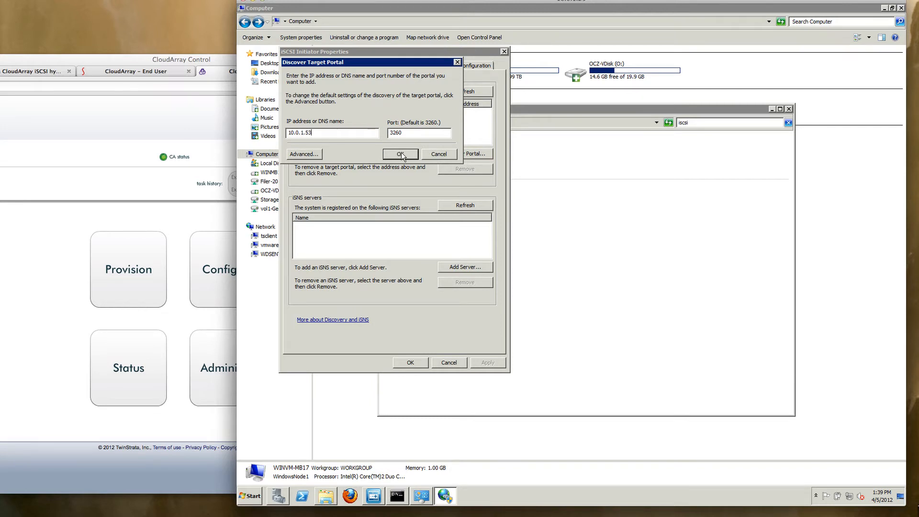
{"action": "left_click", "coordinate": [400, 153]}
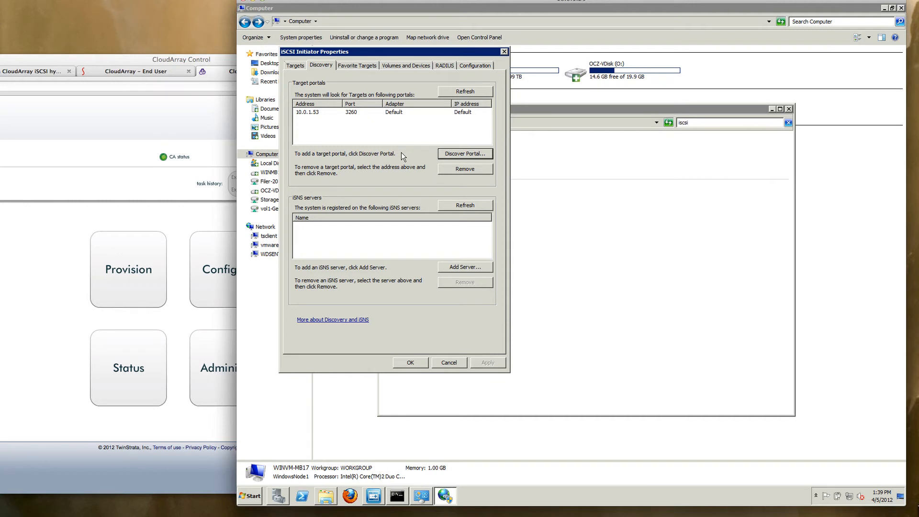
{"action": "mouse_move", "coordinate": [315, 70]}
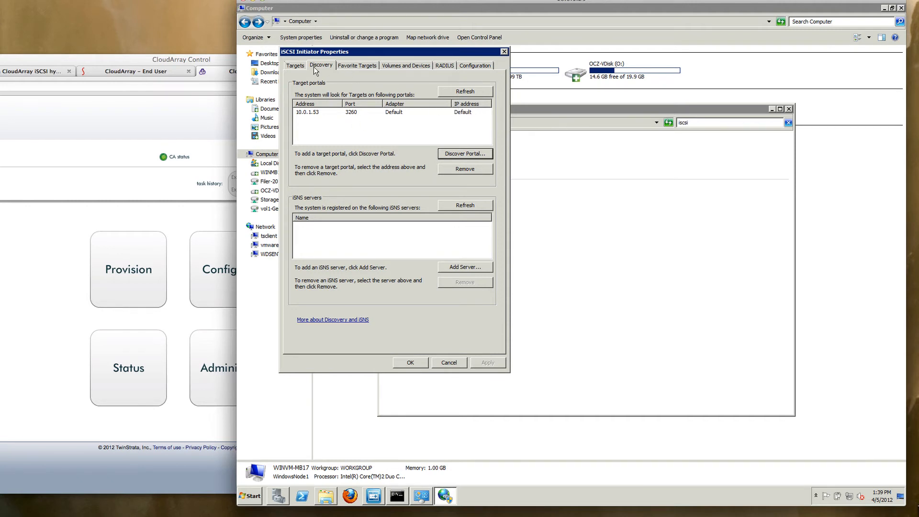
{"action": "left_click", "coordinate": [296, 65]}
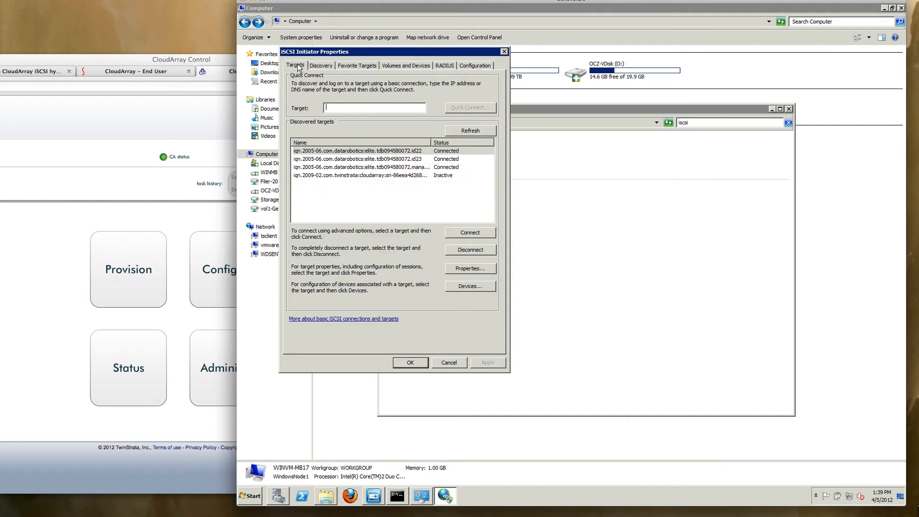
Connect to the inactive TwinStrata CloudArray target, keeping it as a favorite.
{"action": "left_click", "coordinate": [381, 176]}
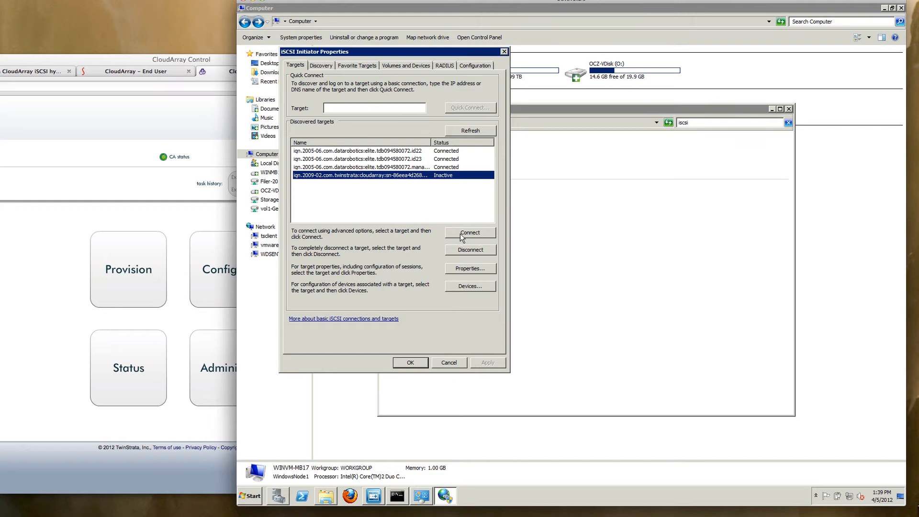
{"action": "left_click", "coordinate": [470, 233]}
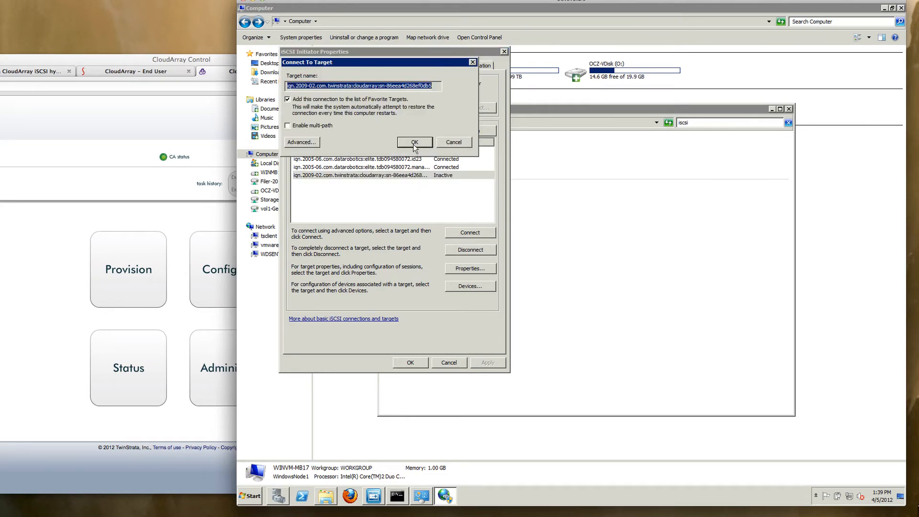
{"action": "left_click", "coordinate": [415, 142]}
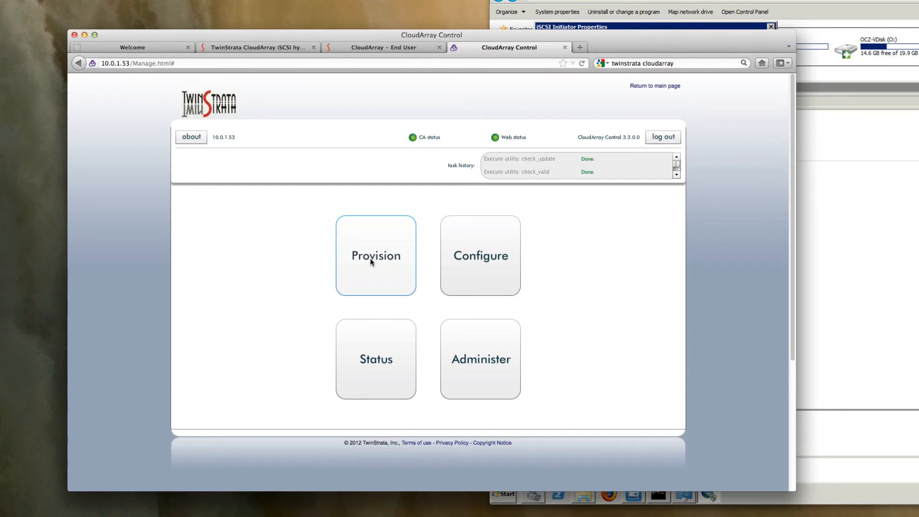
Provision volume Twinstrata under S3 cached, mapped to the Microsoft initiator client.
{"action": "left_click", "coordinate": [376, 256]}
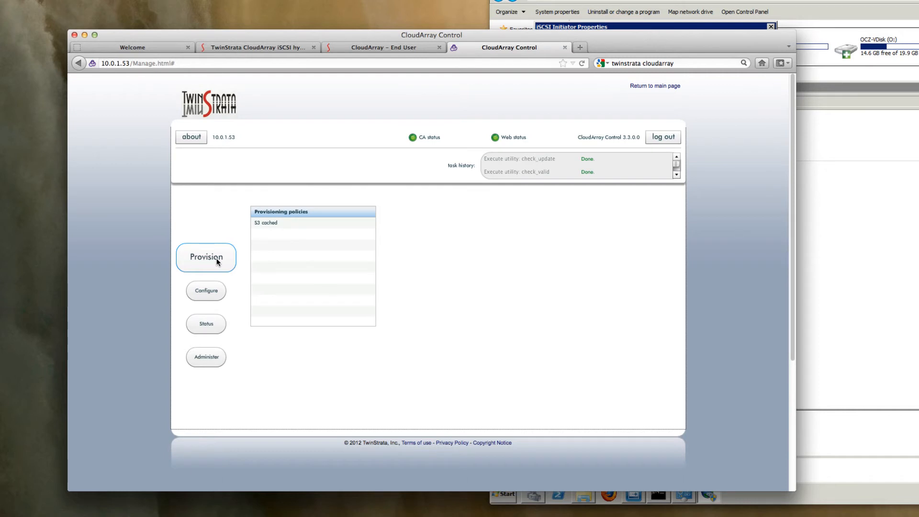
{"action": "mouse_move", "coordinate": [209, 269]}
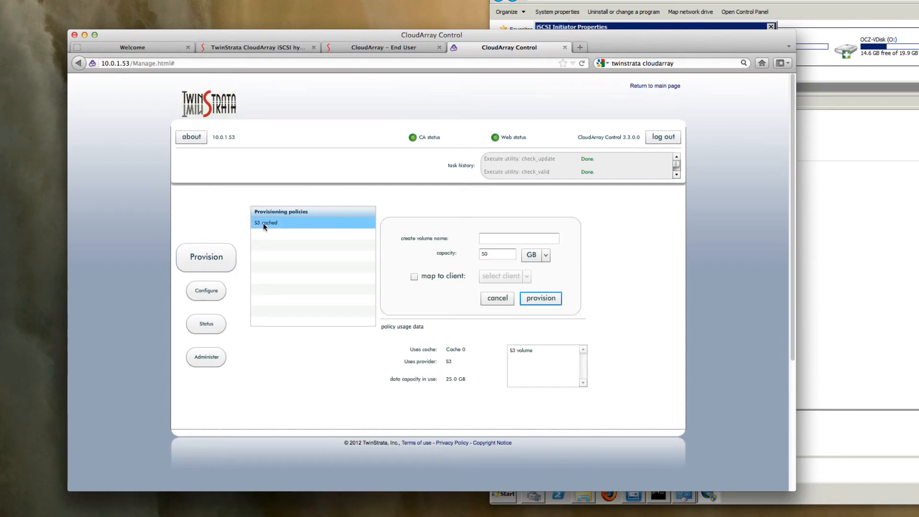
{"action": "left_click", "coordinate": [519, 238]}
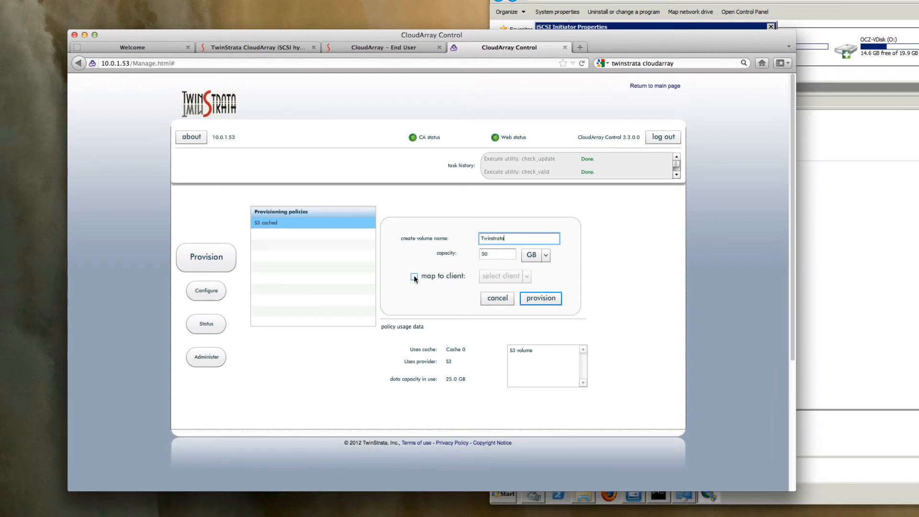
{"action": "left_click", "coordinate": [414, 276]}
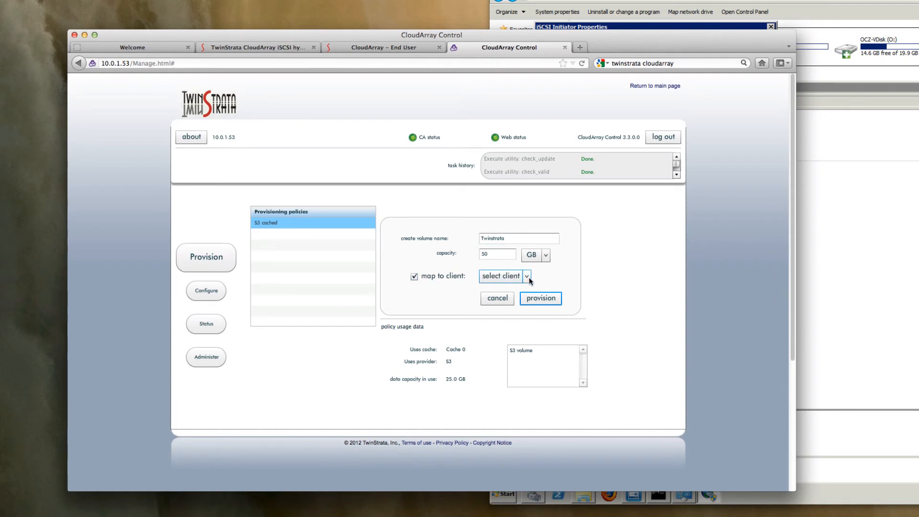
{"action": "left_click", "coordinate": [527, 276]}
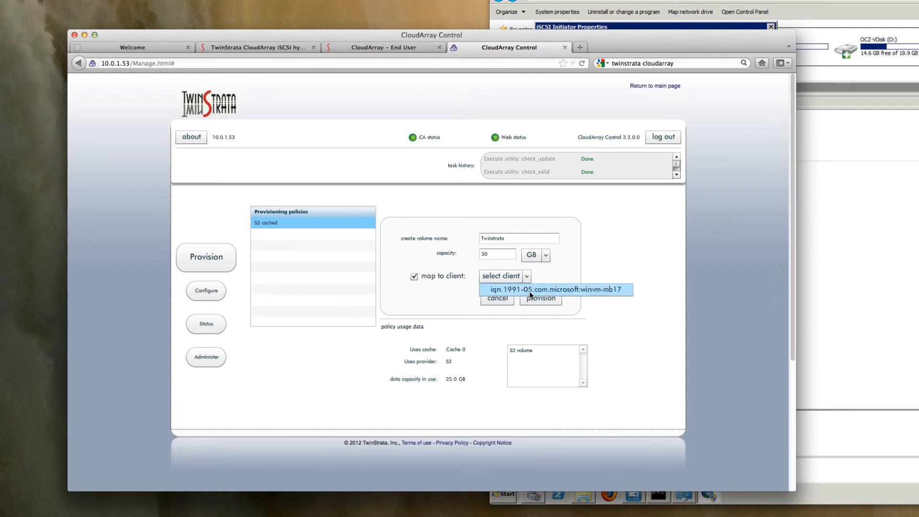
{"action": "left_click", "coordinate": [559, 290]}
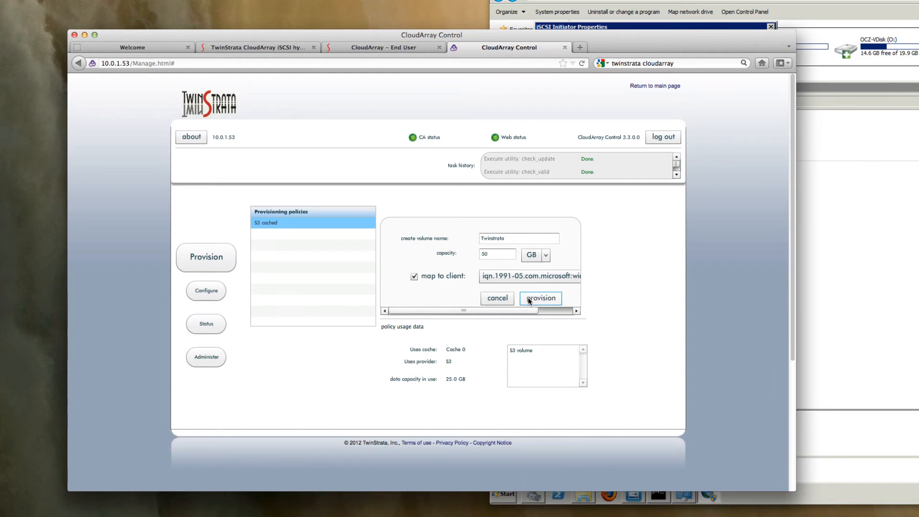
{"action": "left_click", "coordinate": [540, 298]}
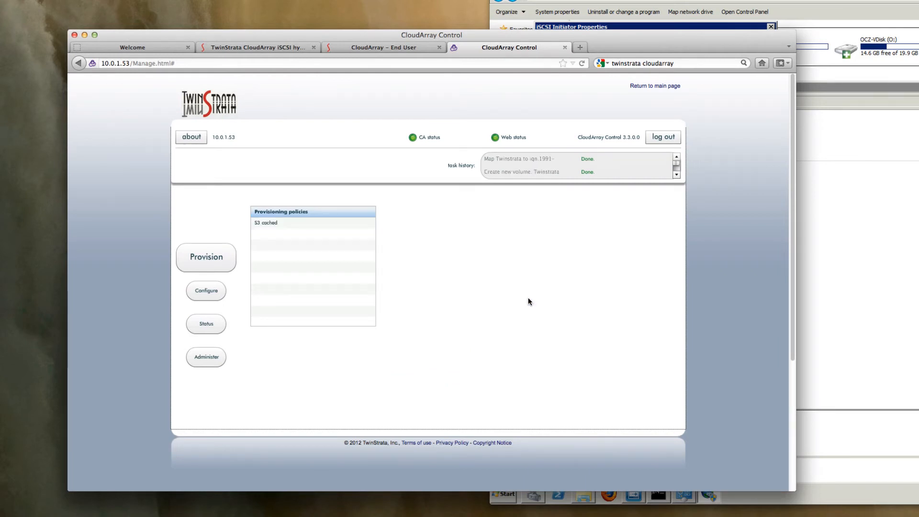
{"action": "mouse_move", "coordinate": [509, 292]}
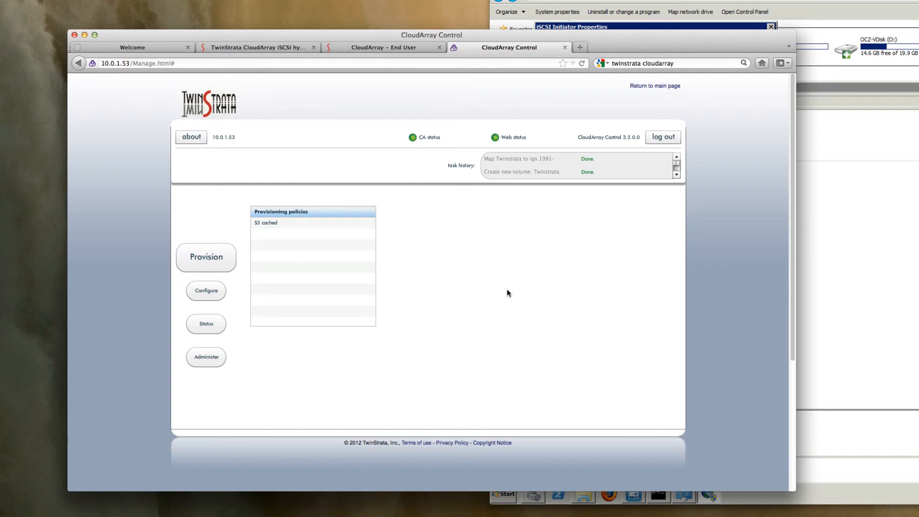
Check the new Twinstrata volume under S3 cached and in the Status overview.
{"action": "left_click", "coordinate": [265, 223]}
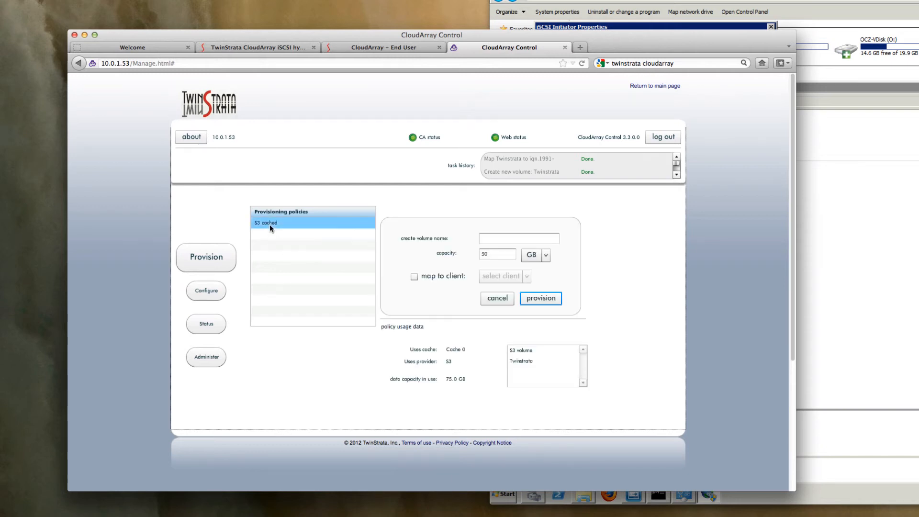
{"action": "mouse_move", "coordinate": [524, 364]}
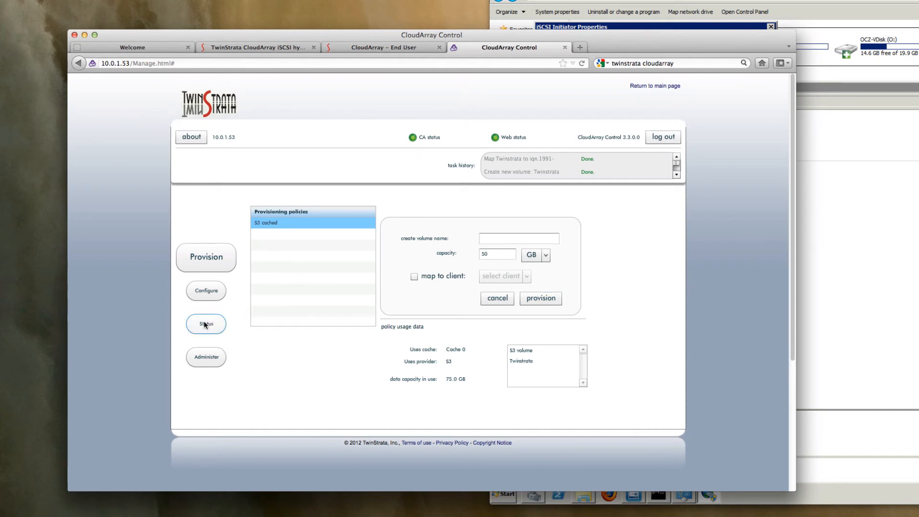
{"action": "left_click", "coordinate": [206, 323]}
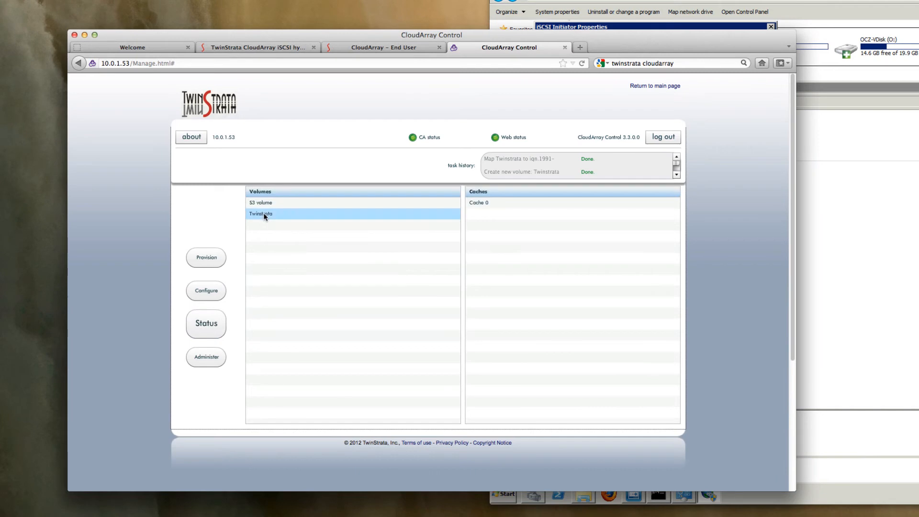
{"action": "left_click", "coordinate": [206, 324]}
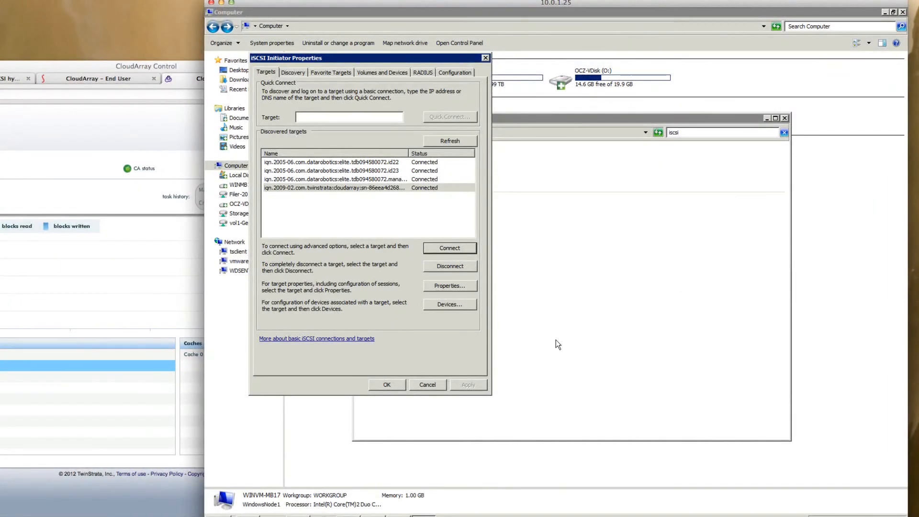
{"action": "mouse_move", "coordinate": [323, 471]}
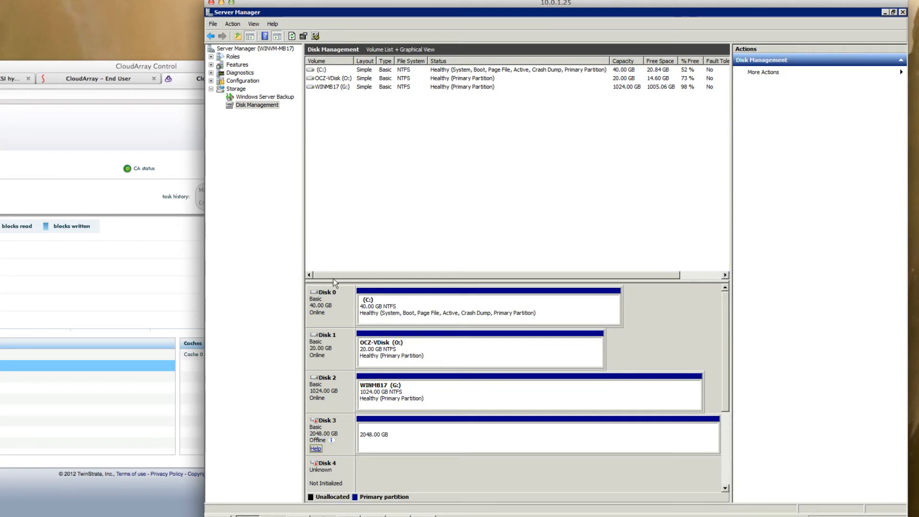
{"action": "mouse_move", "coordinate": [711, 450]}
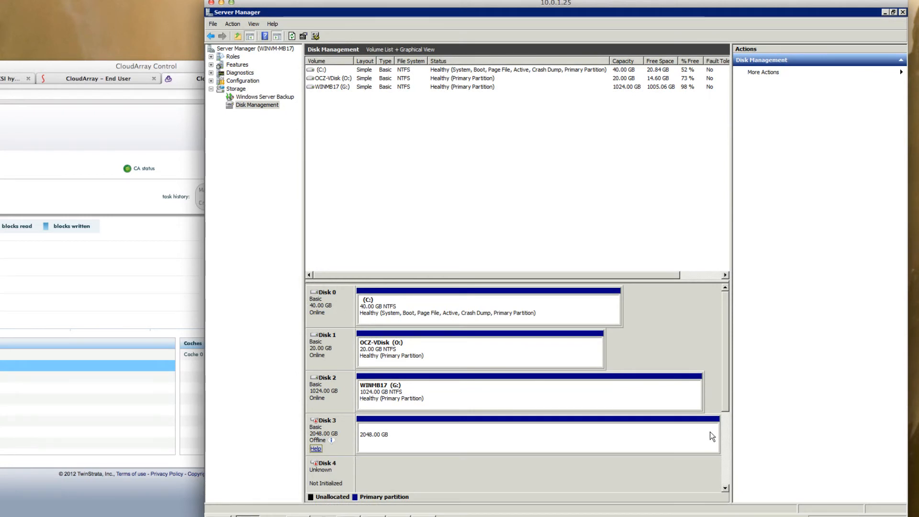
Bring the new 25 GB disk online in Disk Management.
{"action": "scroll", "scroll_direction": "down", "scroll_amount": 3}
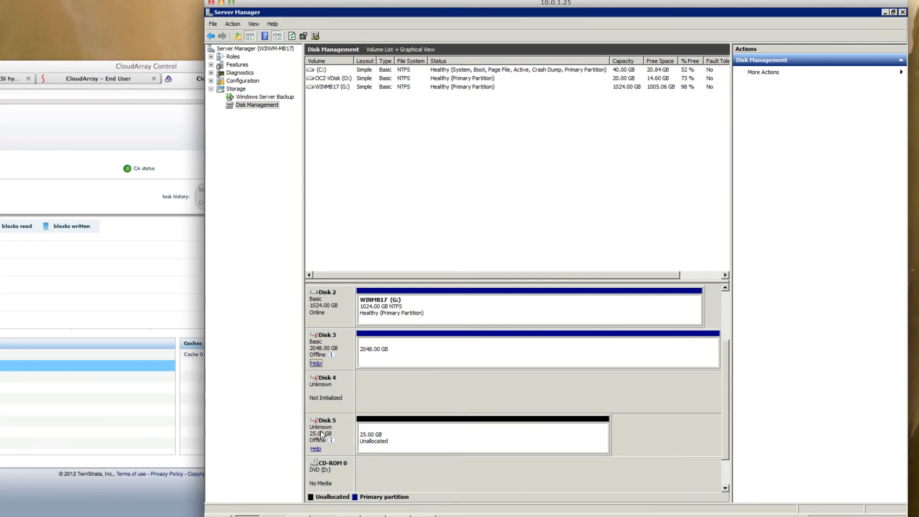
{"action": "right_click", "coordinate": [320, 435]}
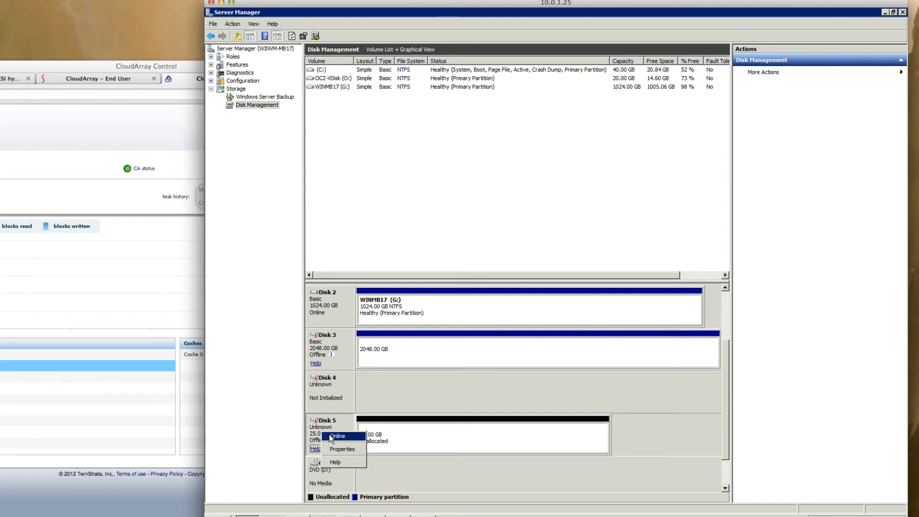
{"action": "left_click", "coordinate": [338, 436]}
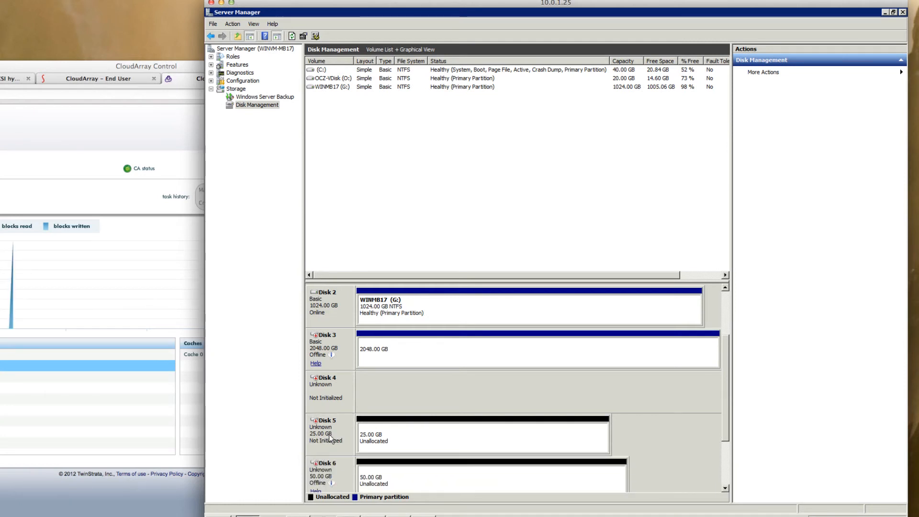
Initialize Disk 5 as MBR, excluding Disk 4.
{"action": "right_click", "coordinate": [328, 438]}
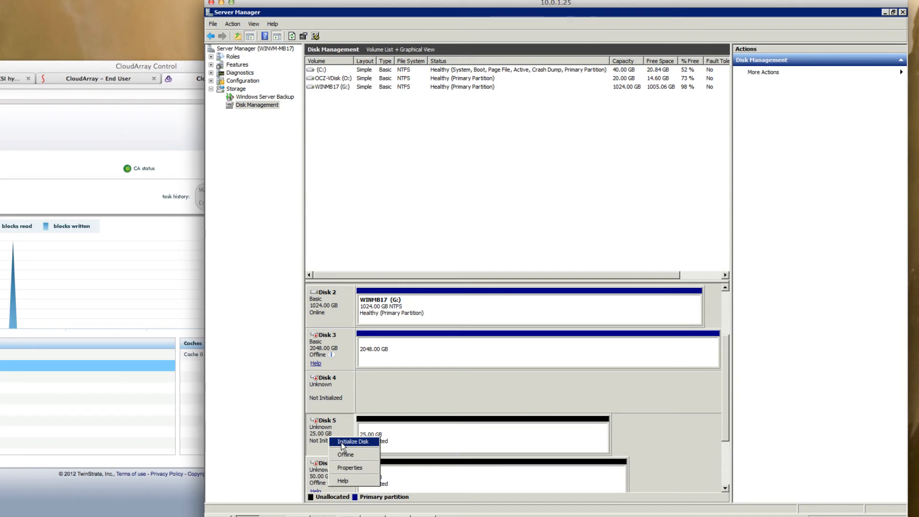
{"action": "left_click", "coordinate": [354, 441]}
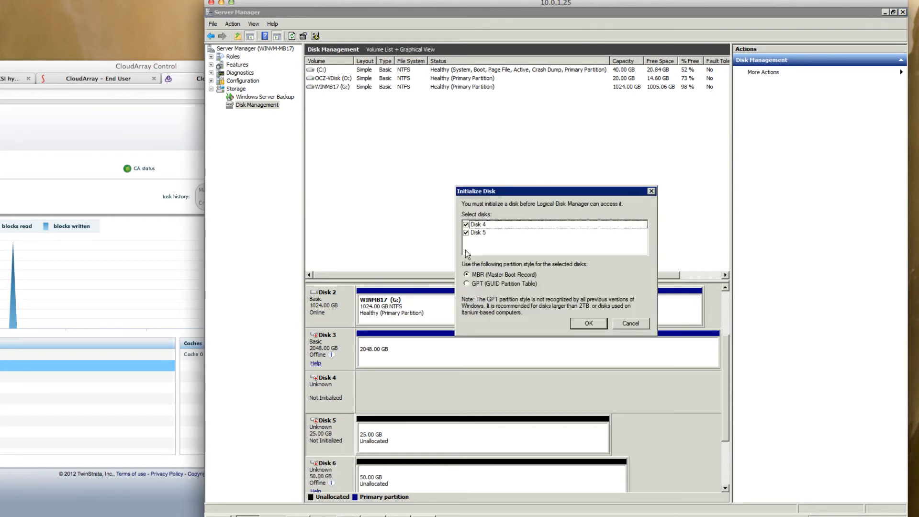
{"action": "left_click", "coordinate": [466, 224]}
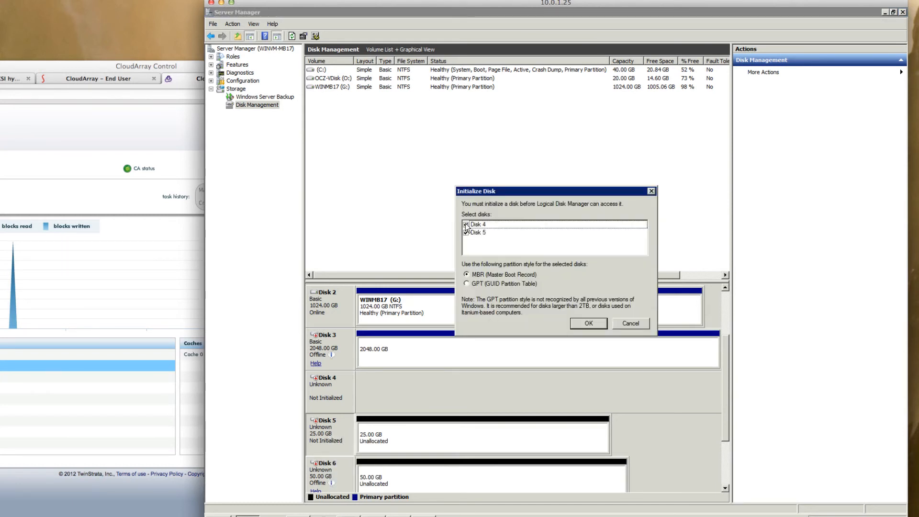
{"action": "left_click", "coordinate": [466, 225]}
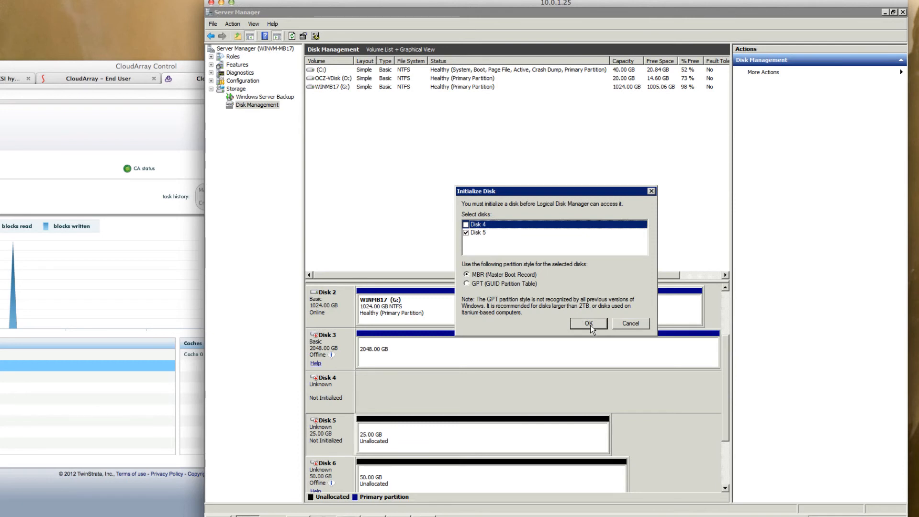
{"action": "left_click", "coordinate": [589, 323]}
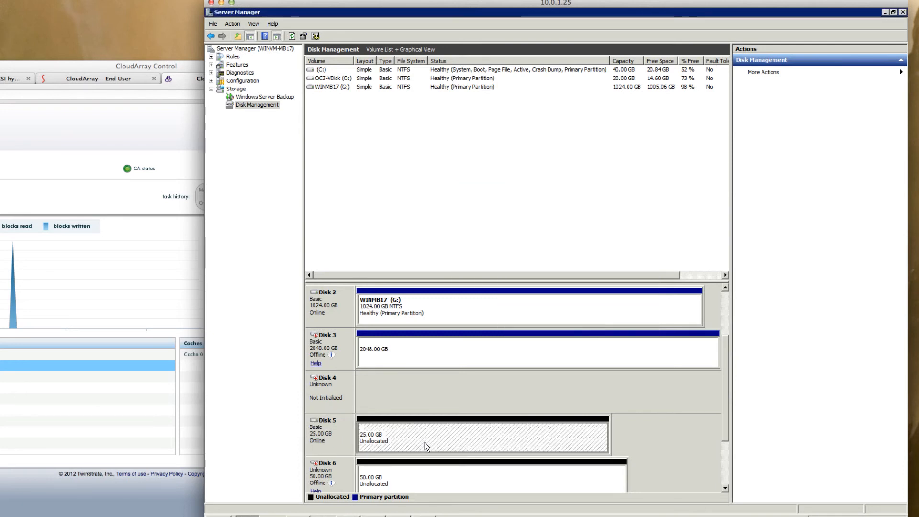
{"action": "right_click", "coordinate": [426, 448]}
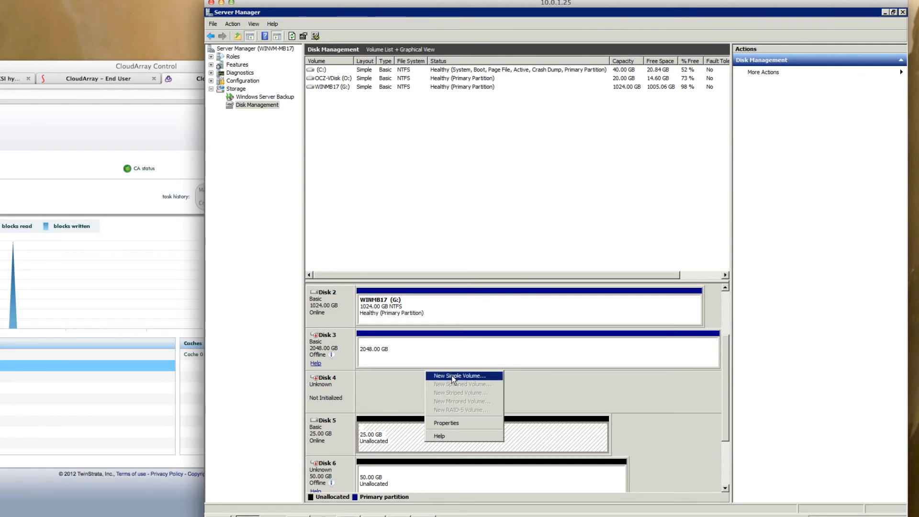
Create a simple volume on Disk 5 with drive letter T and NTFS quick format.
{"action": "left_click", "coordinate": [459, 375]}
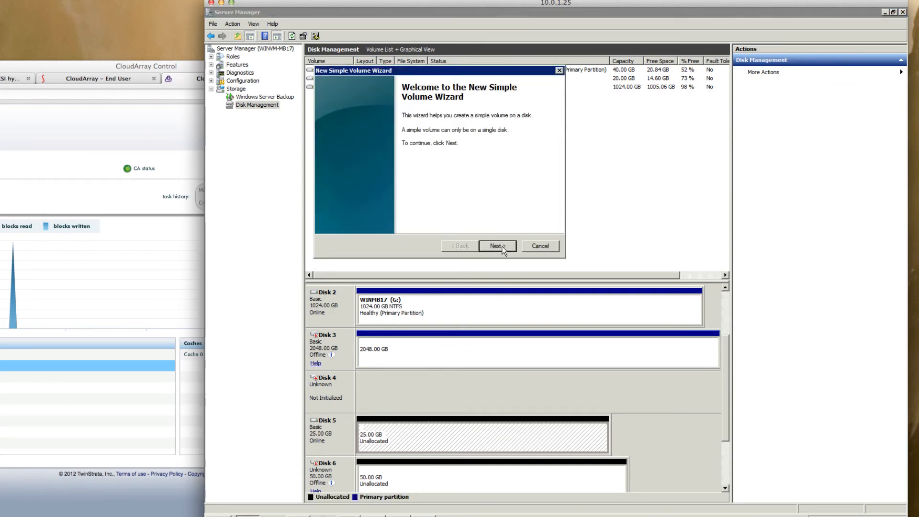
{"action": "left_click", "coordinate": [497, 245]}
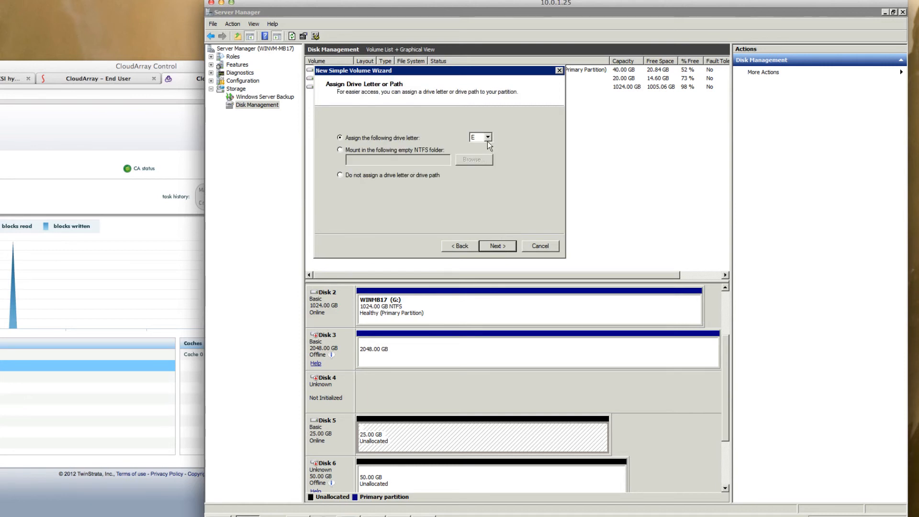
{"action": "left_click", "coordinate": [486, 138]}
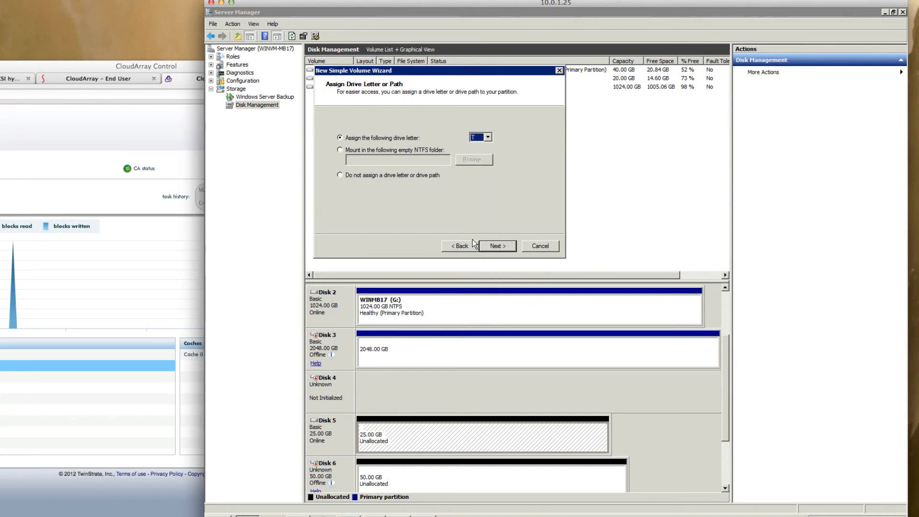
{"action": "left_click", "coordinate": [497, 245]}
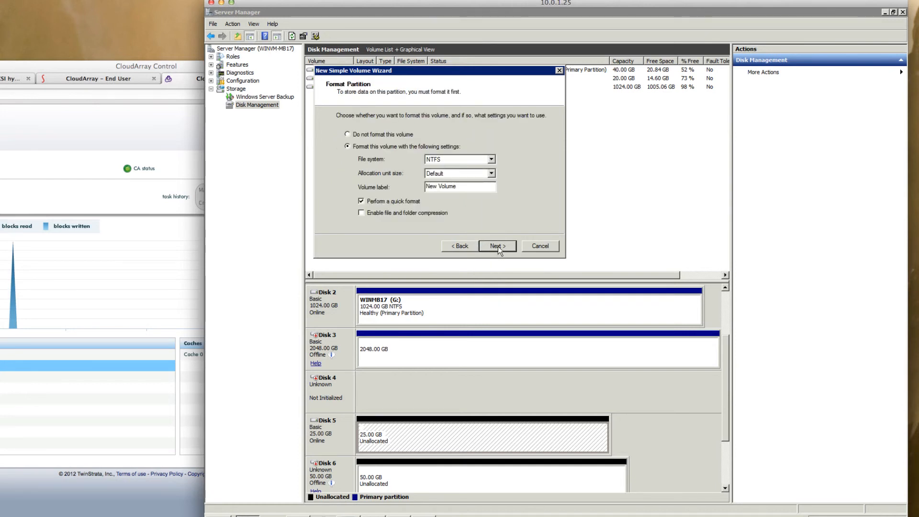
{"action": "left_click", "coordinate": [497, 246]}
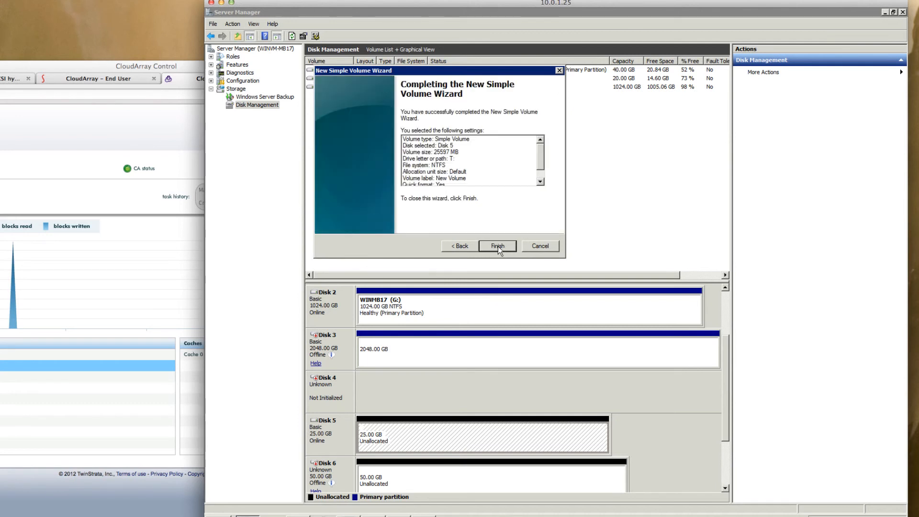
{"action": "left_click", "coordinate": [497, 246]}
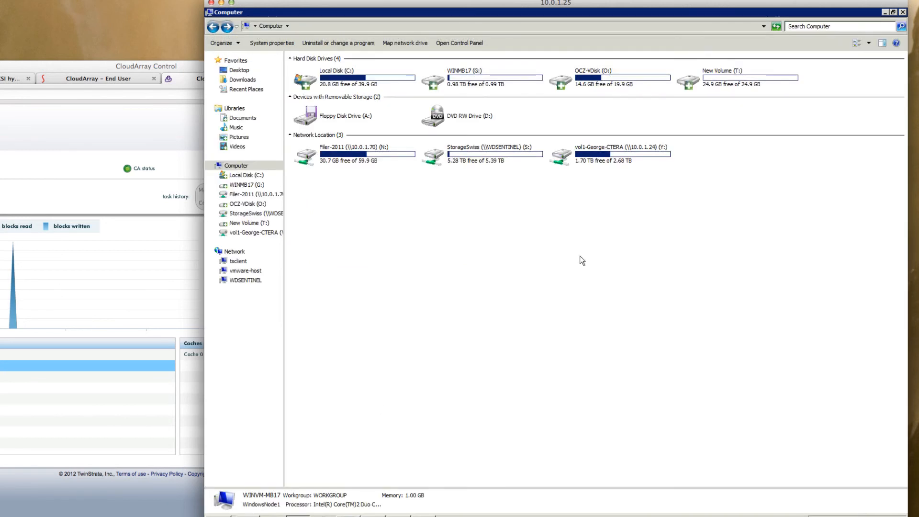
Open New Volume (T:) and add a folder named Data.
{"action": "double_click", "coordinate": [689, 77]}
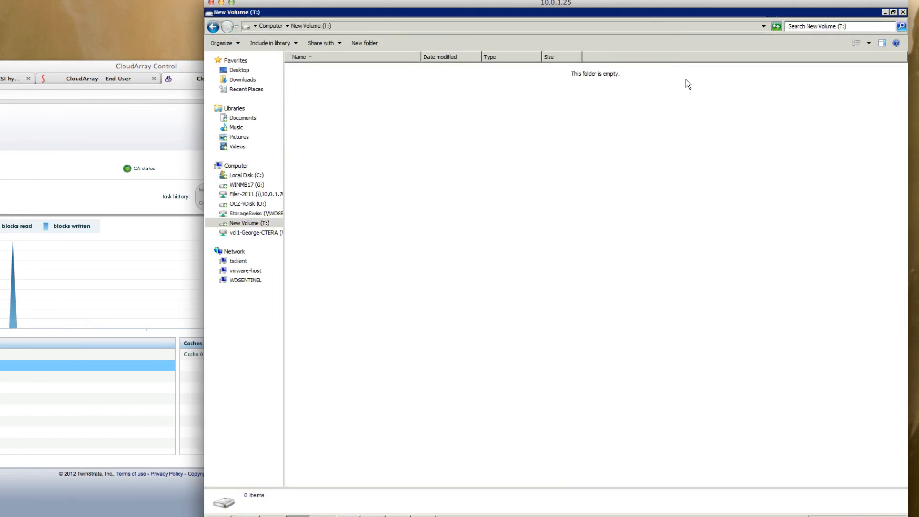
{"action": "mouse_move", "coordinate": [361, 358]}
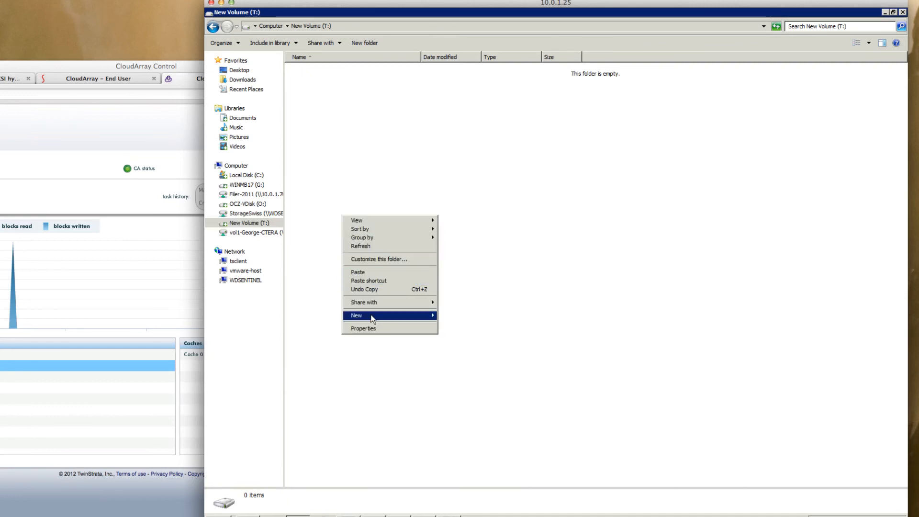
{"action": "mouse_move", "coordinate": [372, 316]}
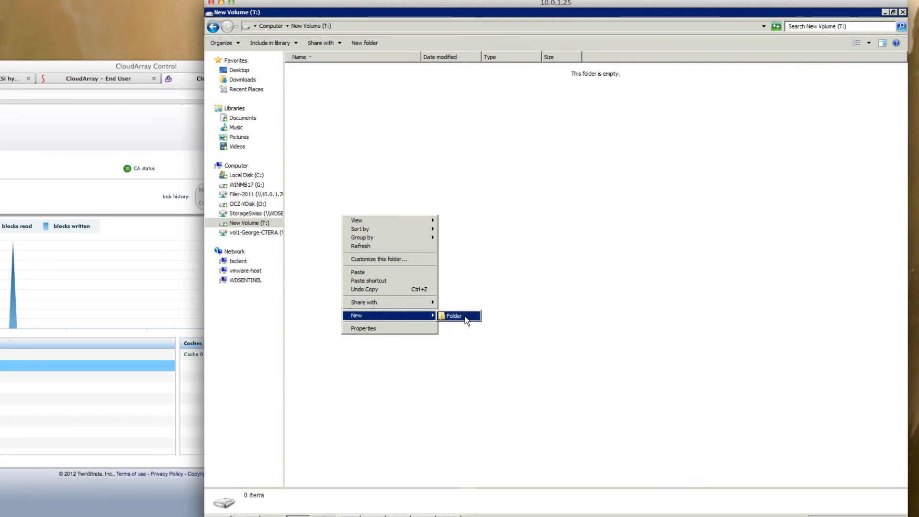
{"action": "left_click", "coordinate": [453, 315]}
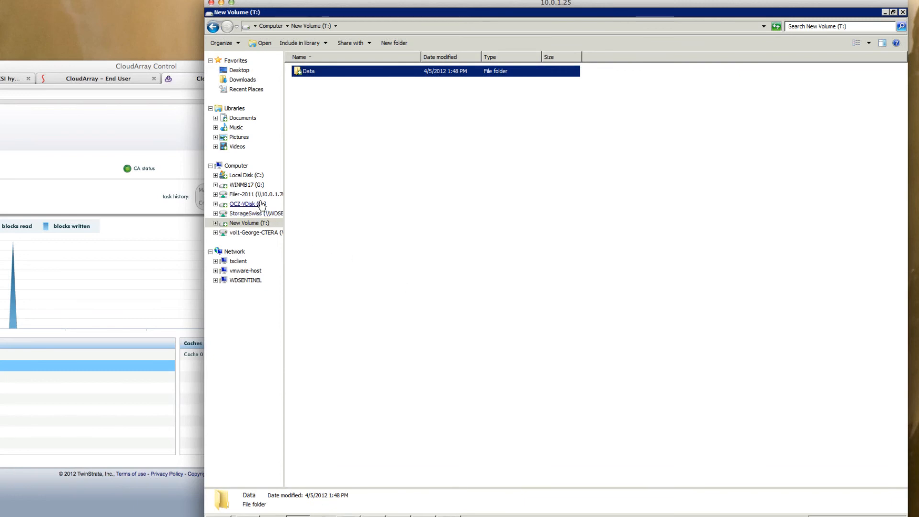
Copy the NFS and Virtualization presentation from D: and paste it into T:\Data.
{"action": "left_click", "coordinate": [244, 204]}
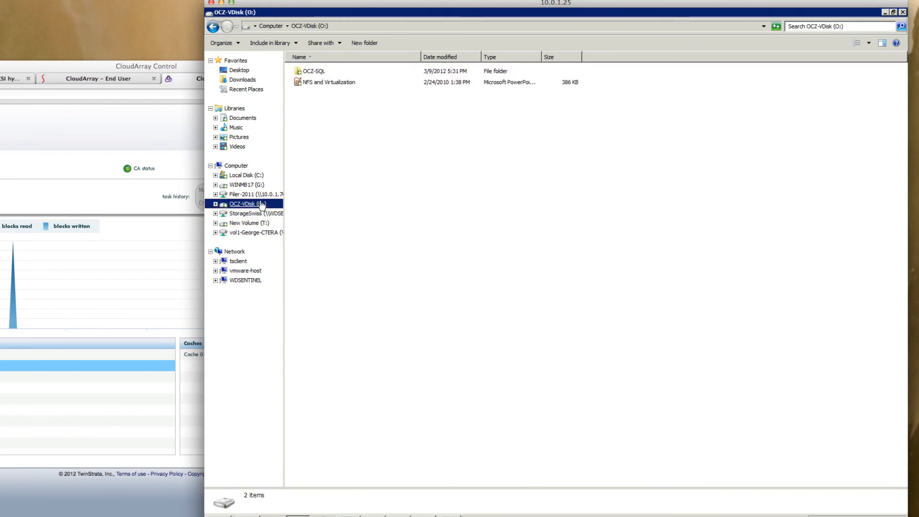
{"action": "left_click", "coordinate": [328, 82]}
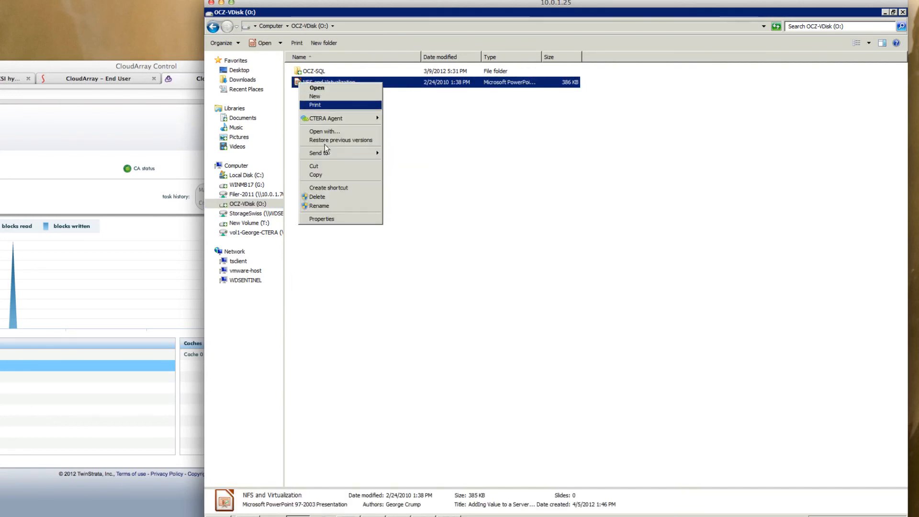
{"action": "left_click", "coordinate": [328, 181]}
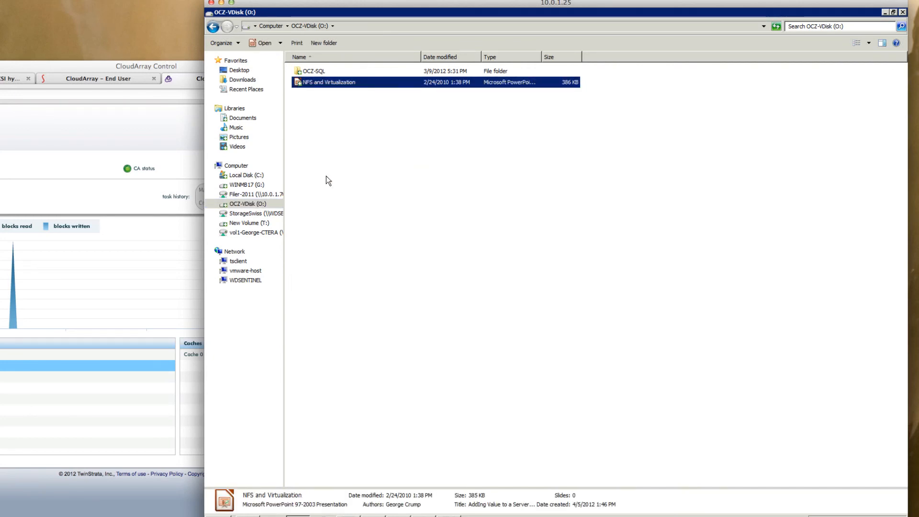
{"action": "left_click", "coordinate": [249, 223]}
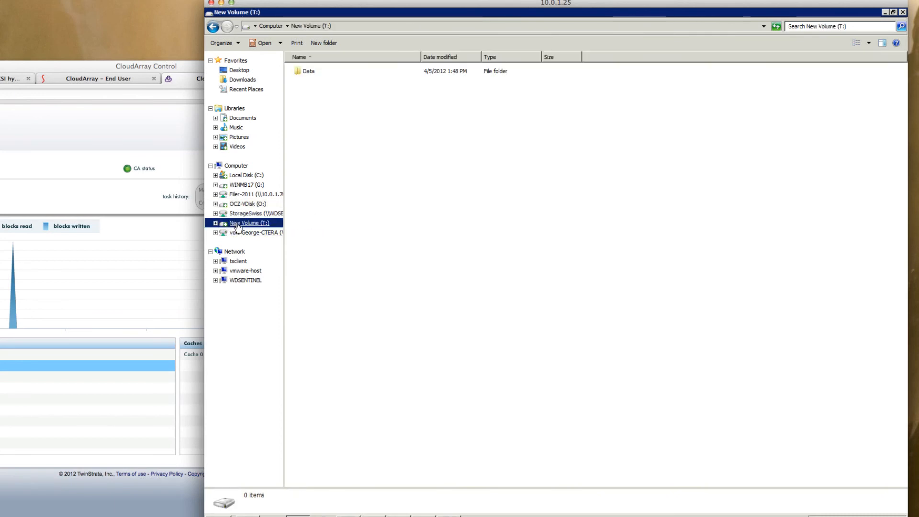
{"action": "double_click", "coordinate": [307, 70]}
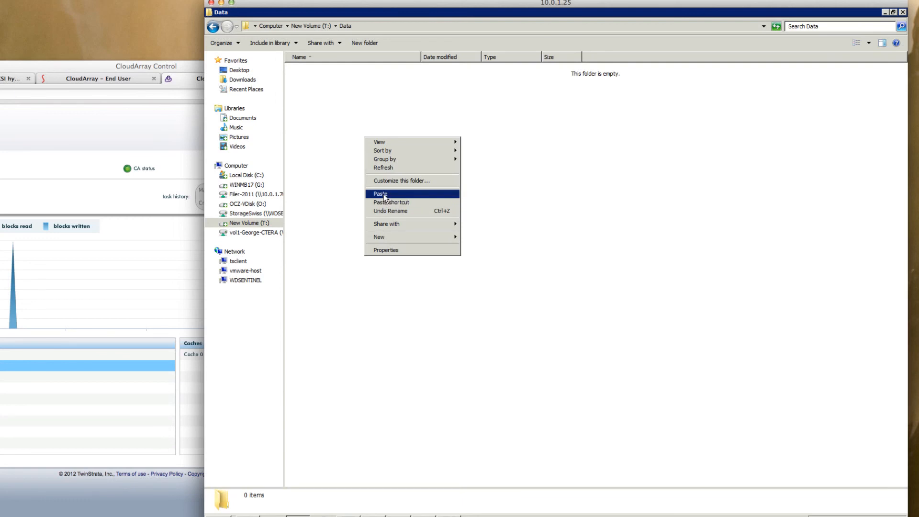
{"action": "left_click", "coordinate": [381, 193]}
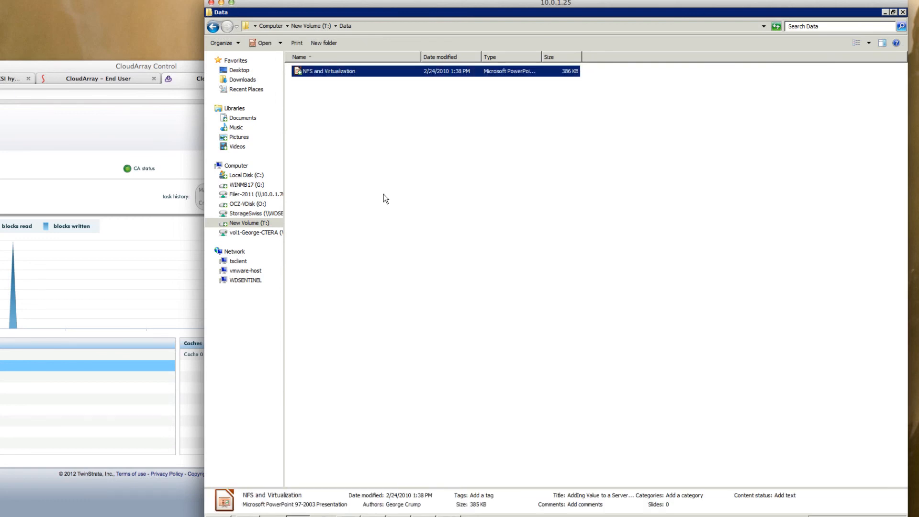
{"action": "mouse_move", "coordinate": [317, 116]}
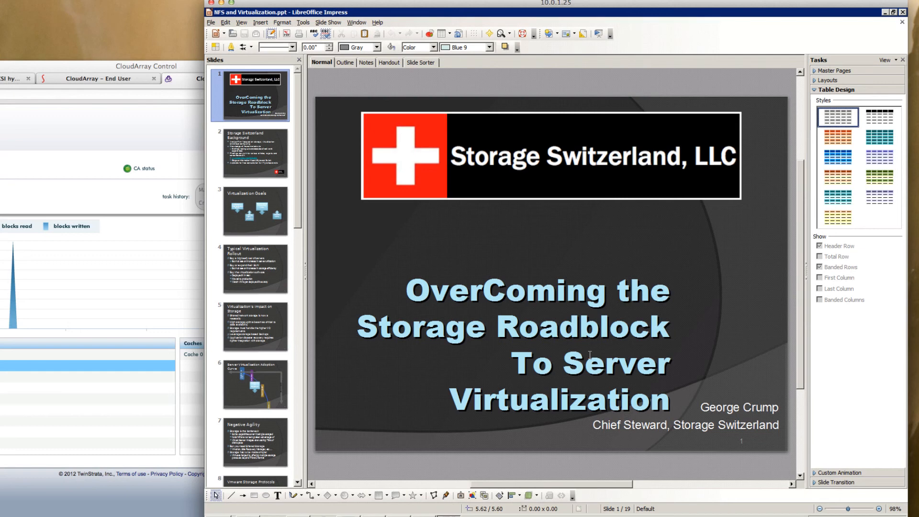
{"action": "mouse_move", "coordinate": [869, 35]}
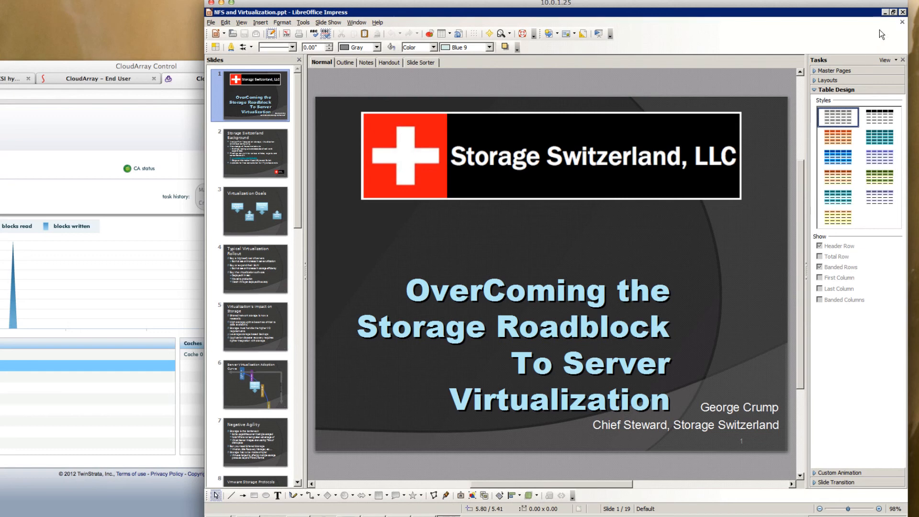